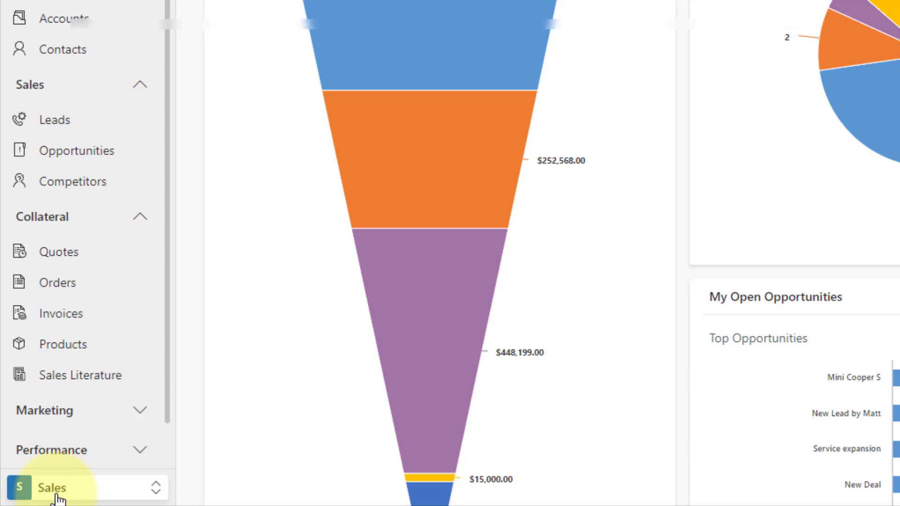
Switch from the Sales area to the App Settings area using the area switcher
click(53, 487)
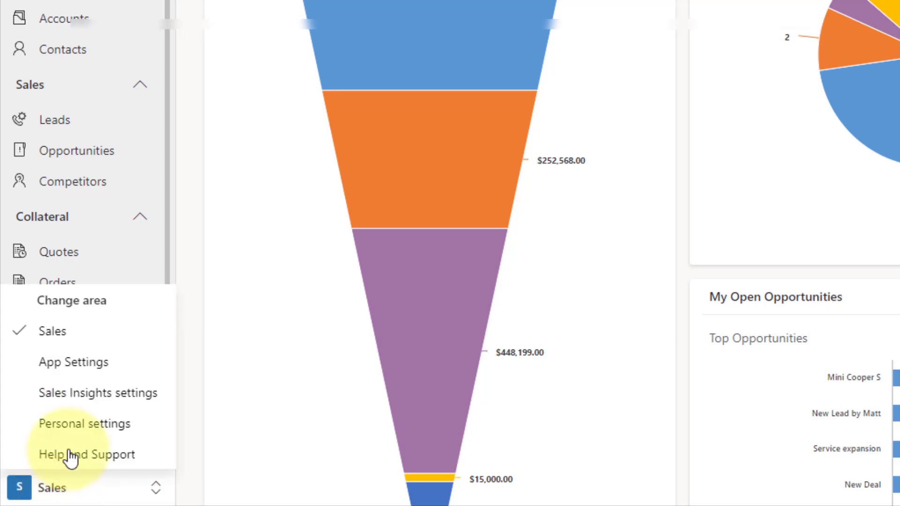
mouse_move(113, 368)
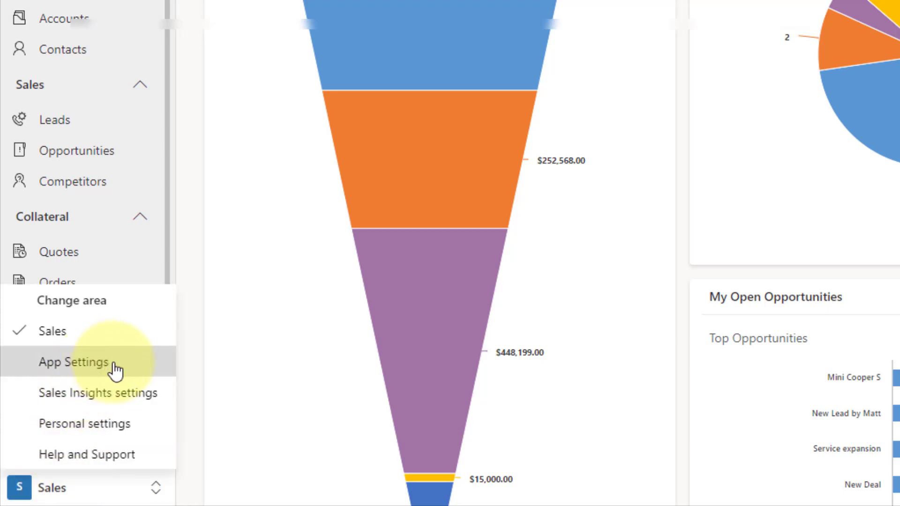
click(73, 361)
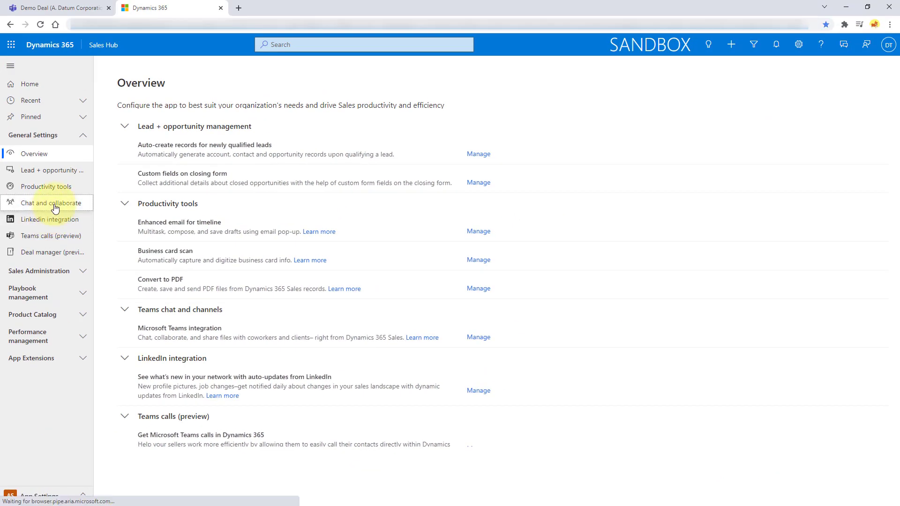
Open Chat and collaborate settings, confirming Teams linking and Teams chats are set to Yes
click(51, 203)
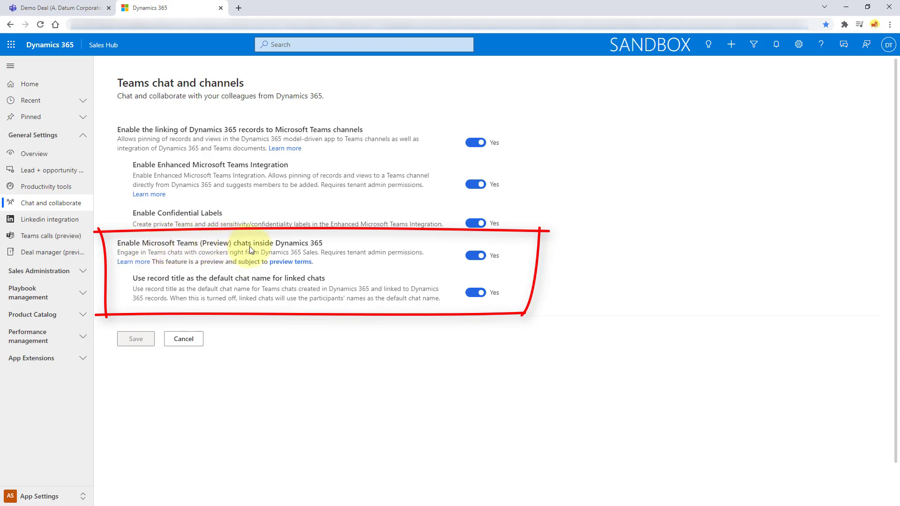
mouse_move(239, 294)
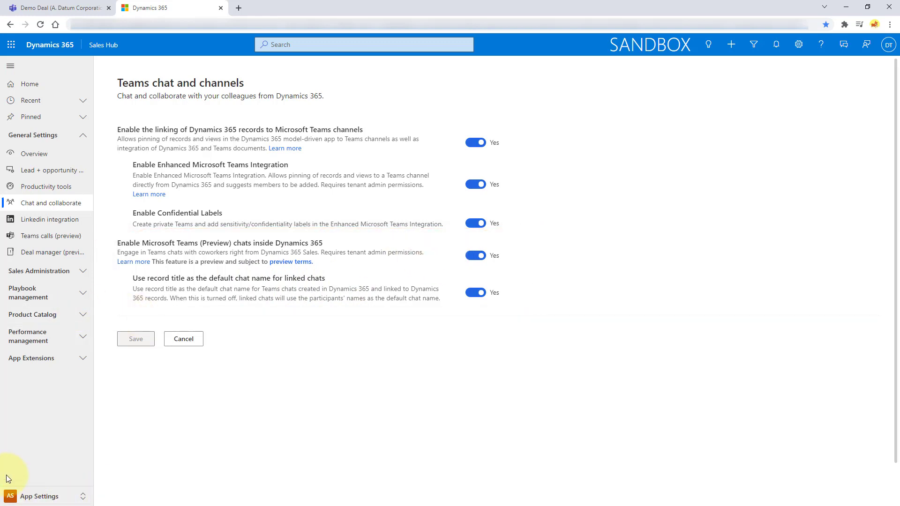
Switch back to Sales and open the 'Opportunity with Microsoft' record from Opportunities
click(32, 496)
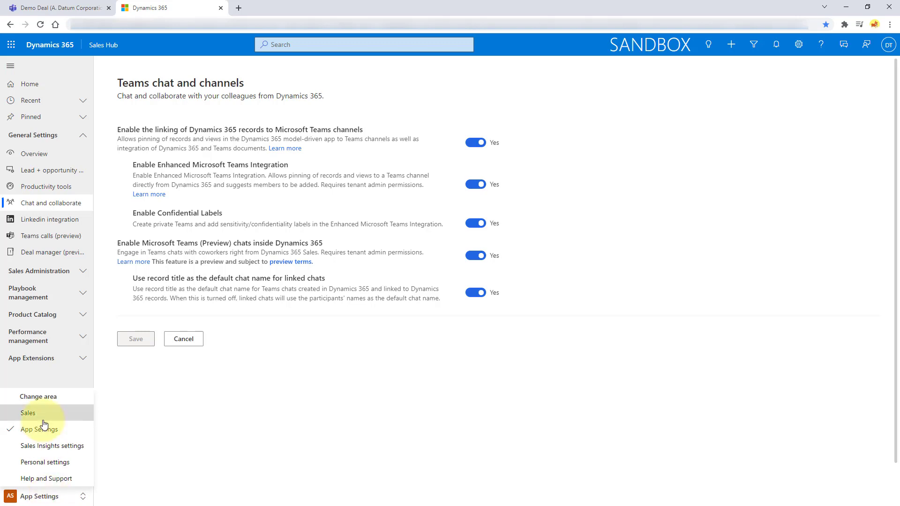
click(27, 413)
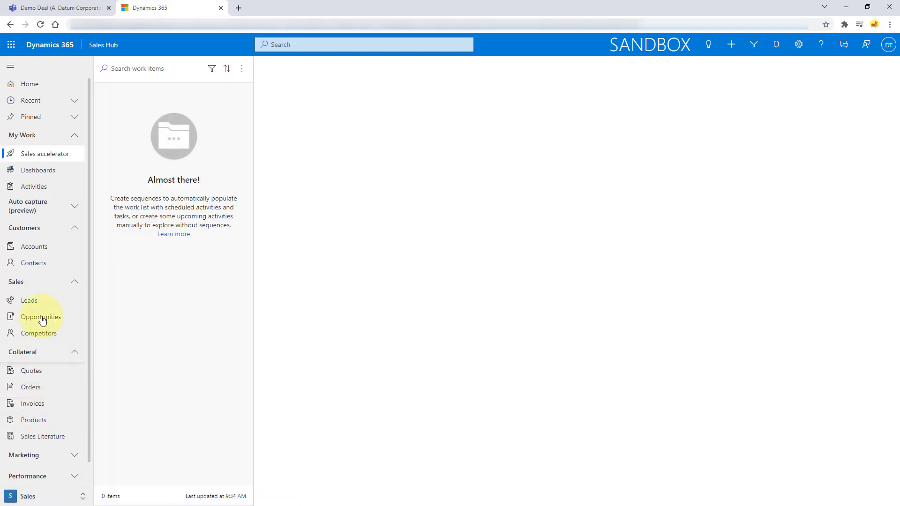
click(41, 316)
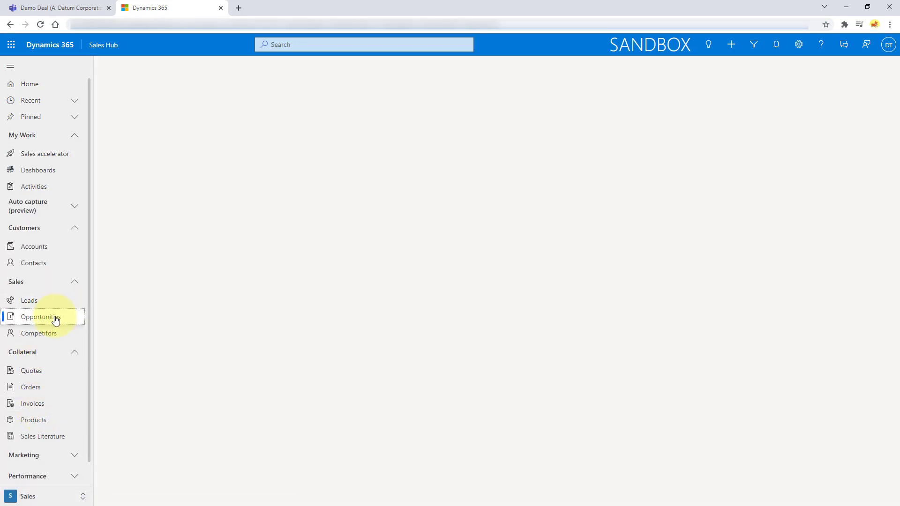
click(40, 316)
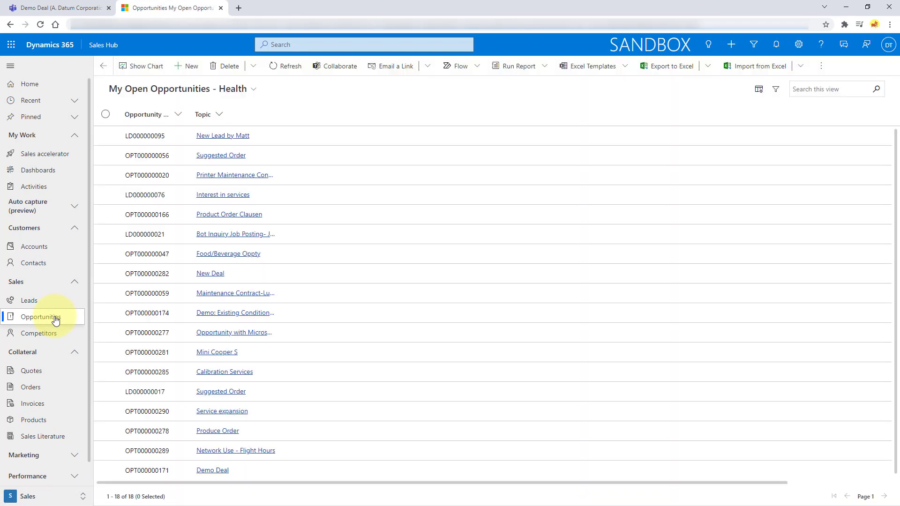
click(40, 316)
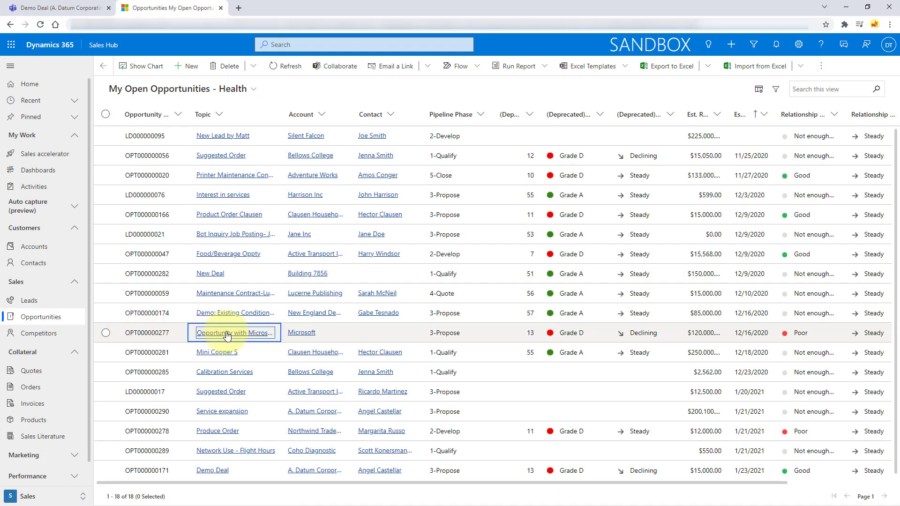
click(233, 333)
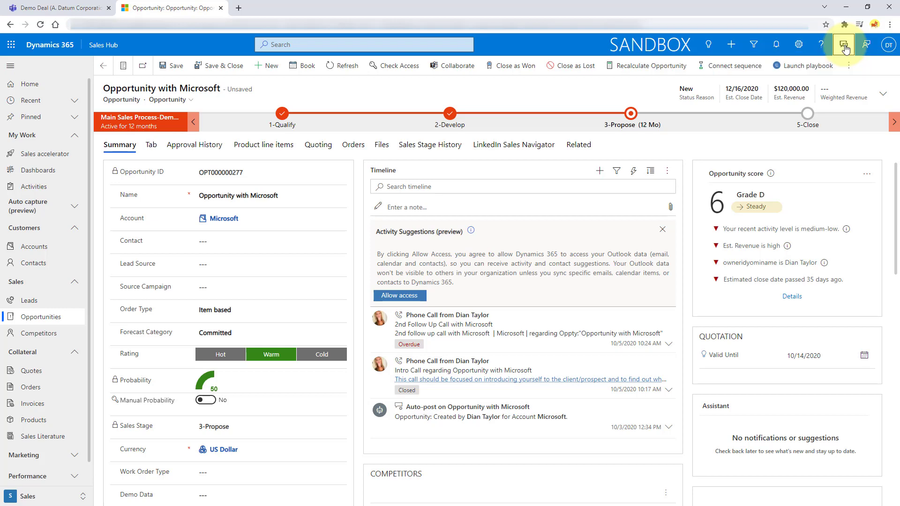
Open the Teams chats pane beside the record, then collapse and re-expand Other chats
click(844, 44)
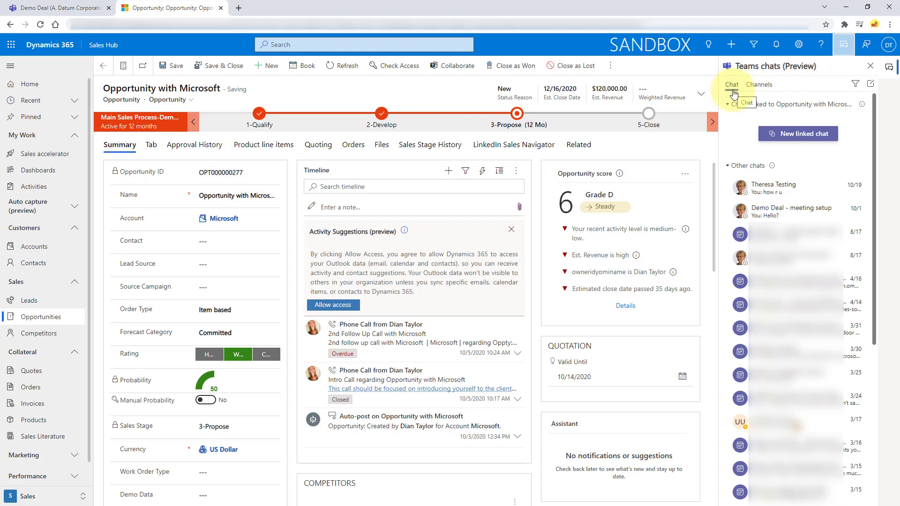
mouse_move(731, 91)
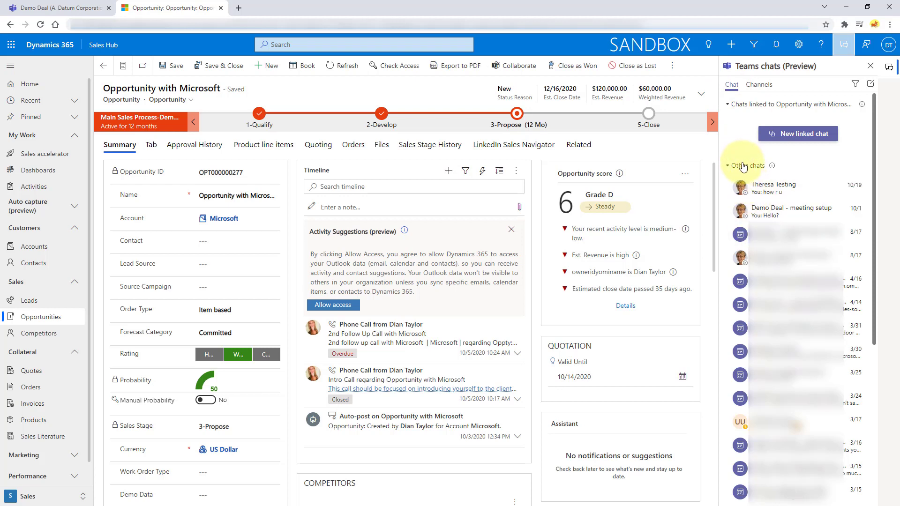
click(745, 165)
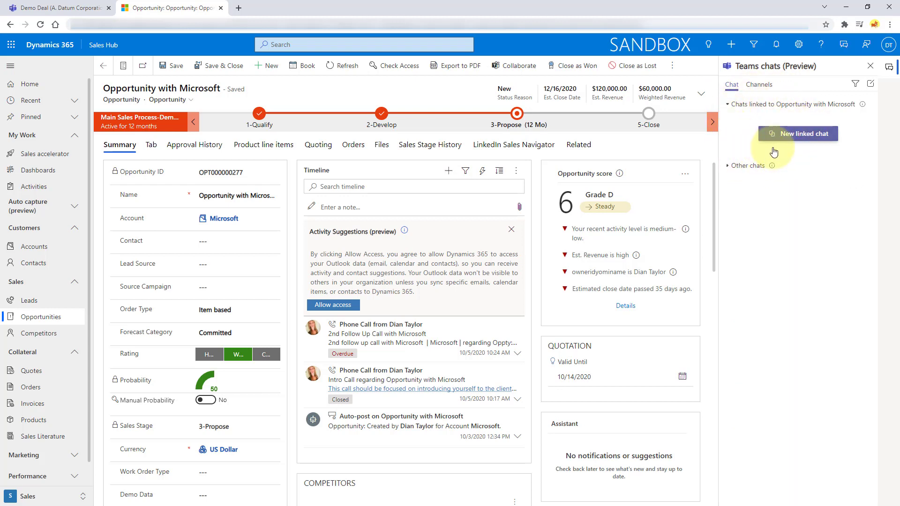
mouse_move(817, 153)
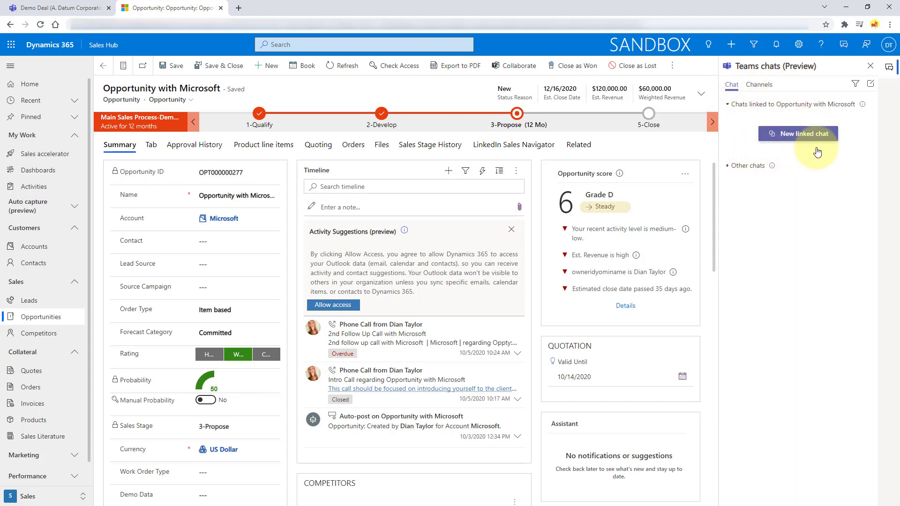
click(747, 166)
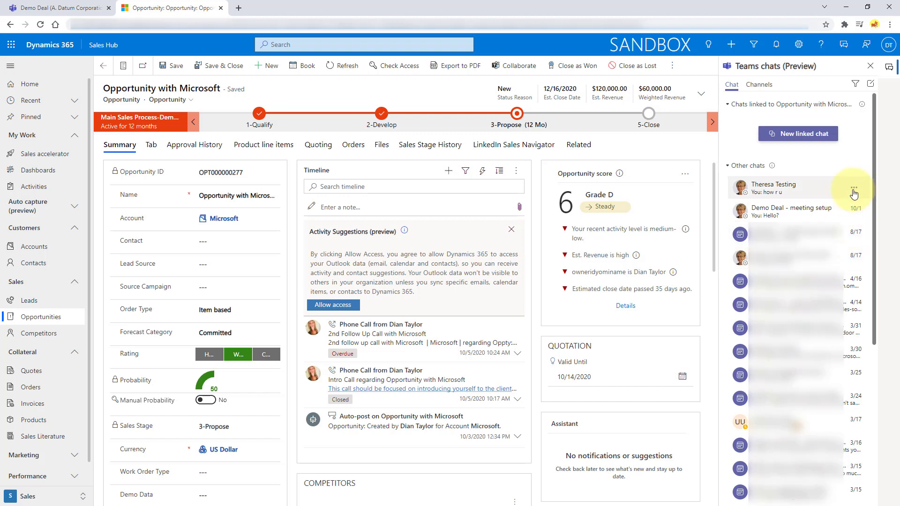
click(854, 187)
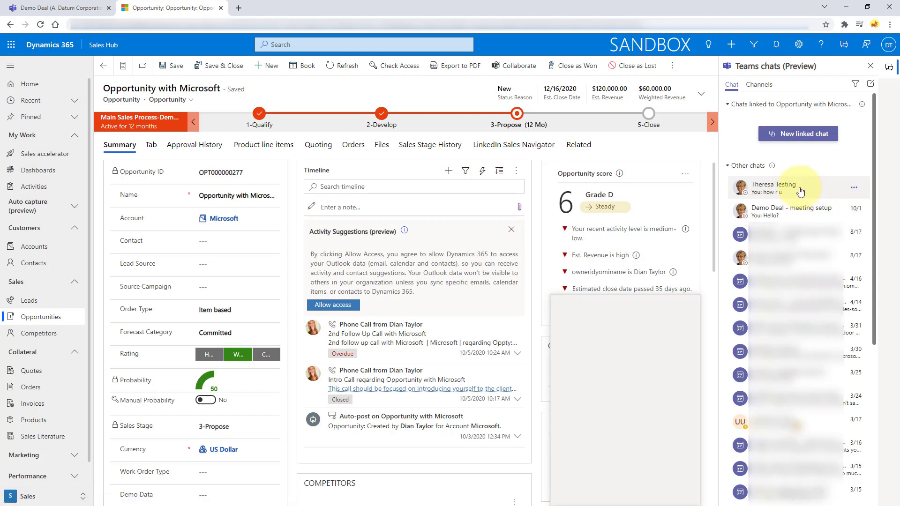
click(773, 188)
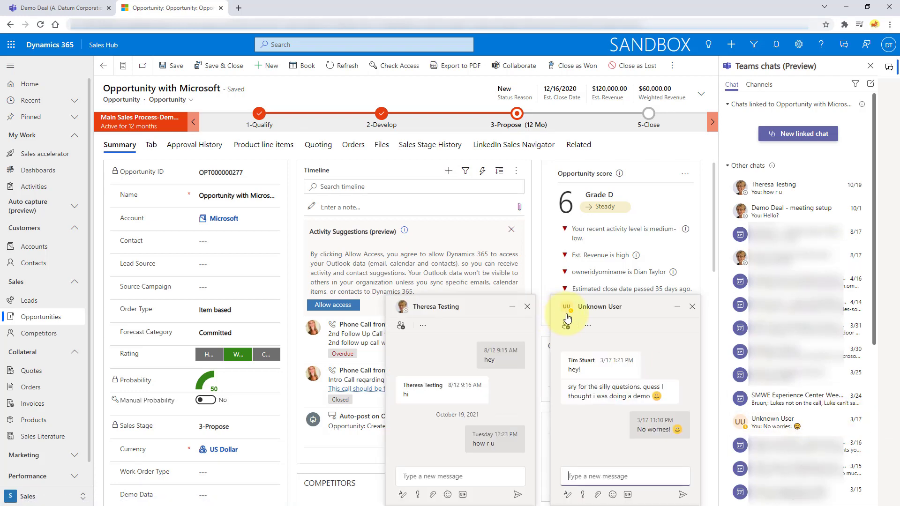
click(692, 305)
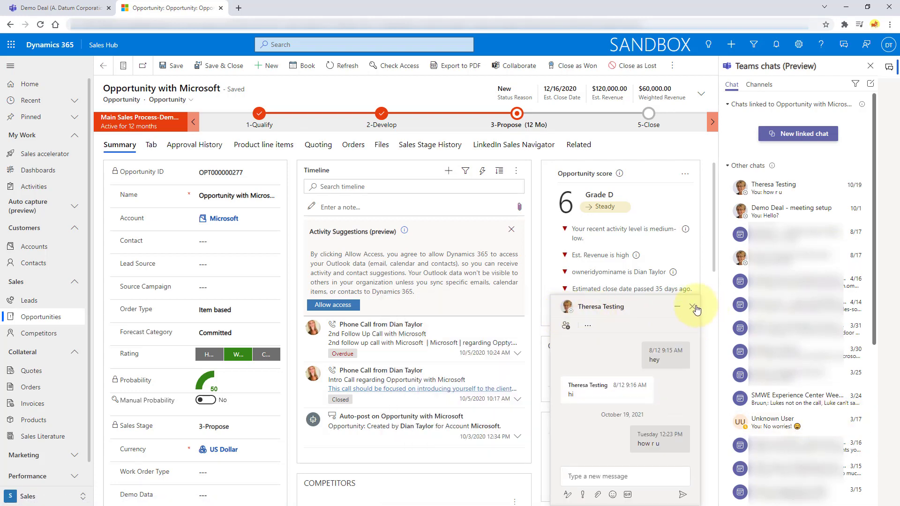
click(692, 306)
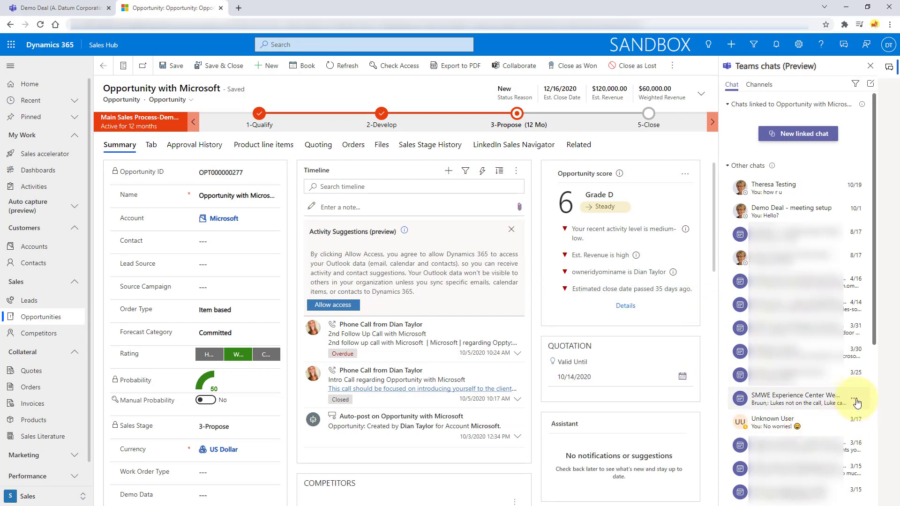
click(856, 398)
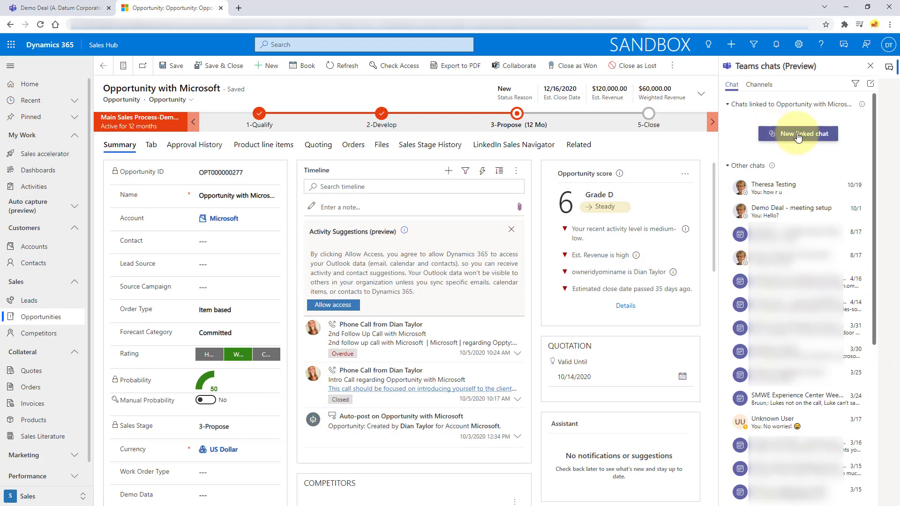
mouse_move(795, 137)
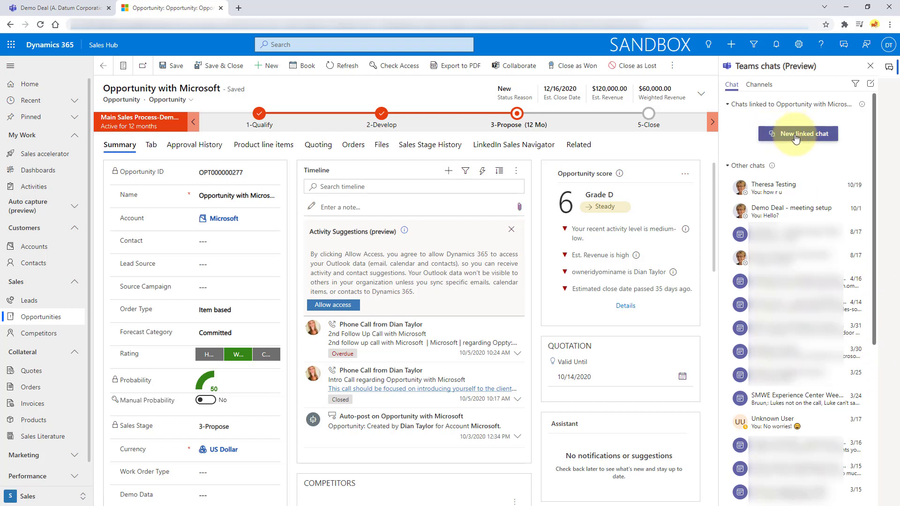
click(798, 133)
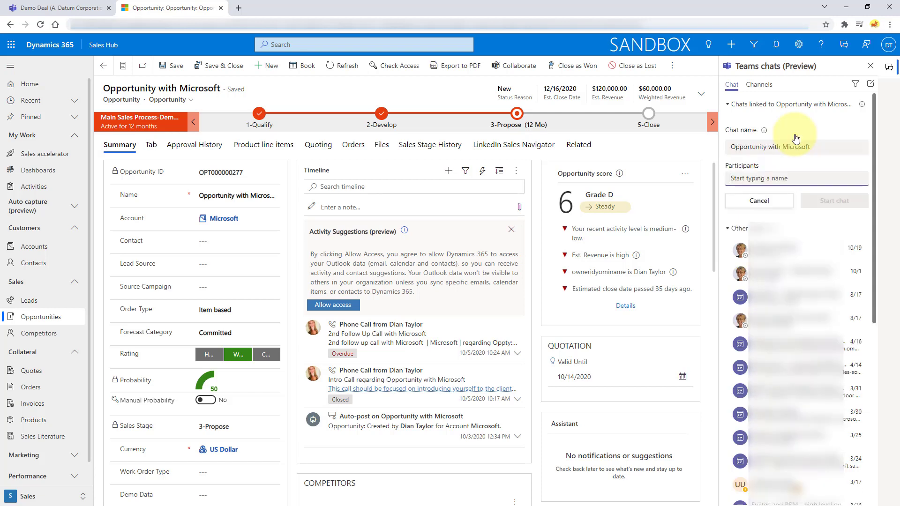
click(796, 178)
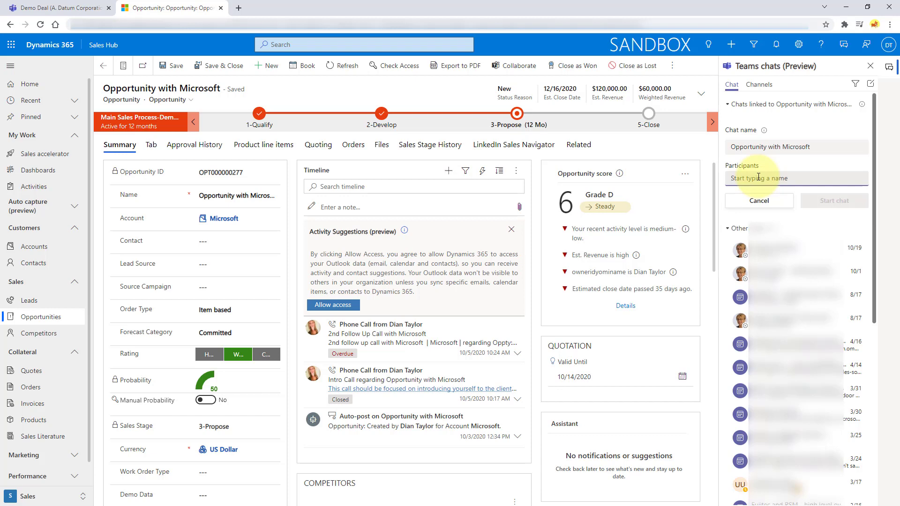
text(chris)
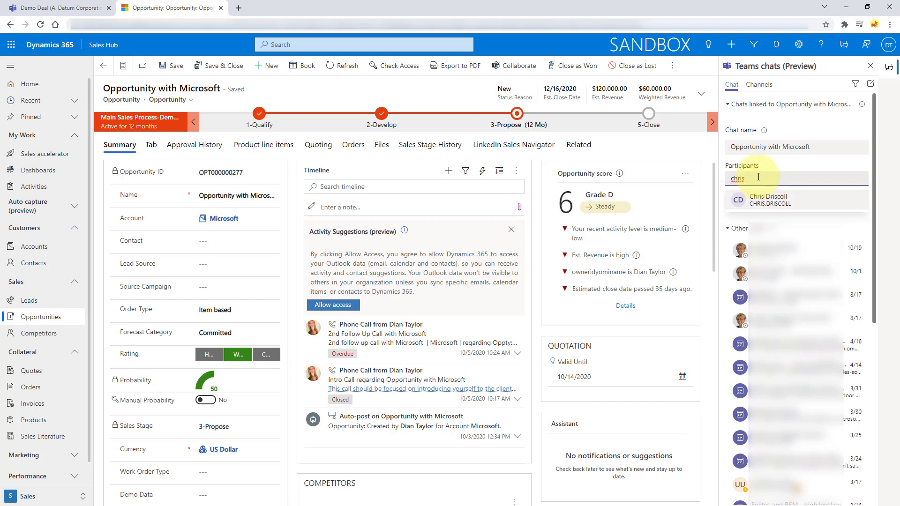
click(767, 200)
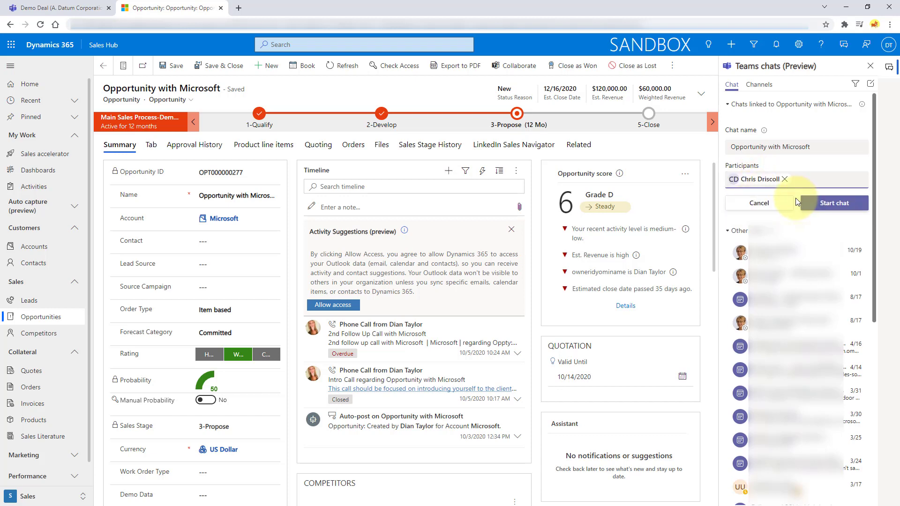
click(758, 202)
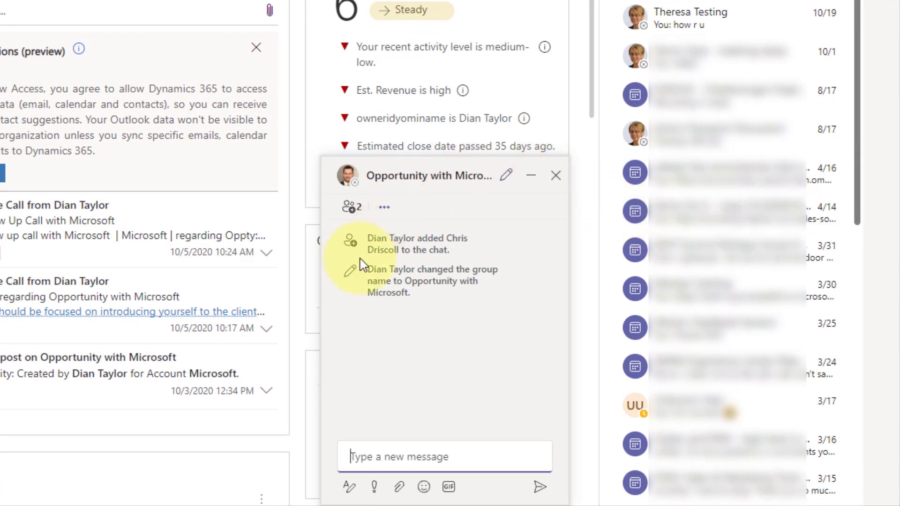
mouse_move(558, 439)
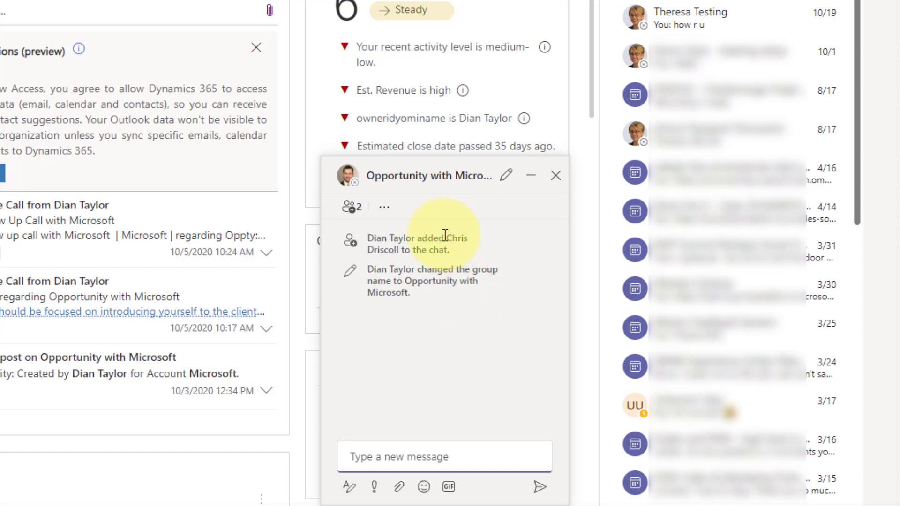
mouse_move(506, 176)
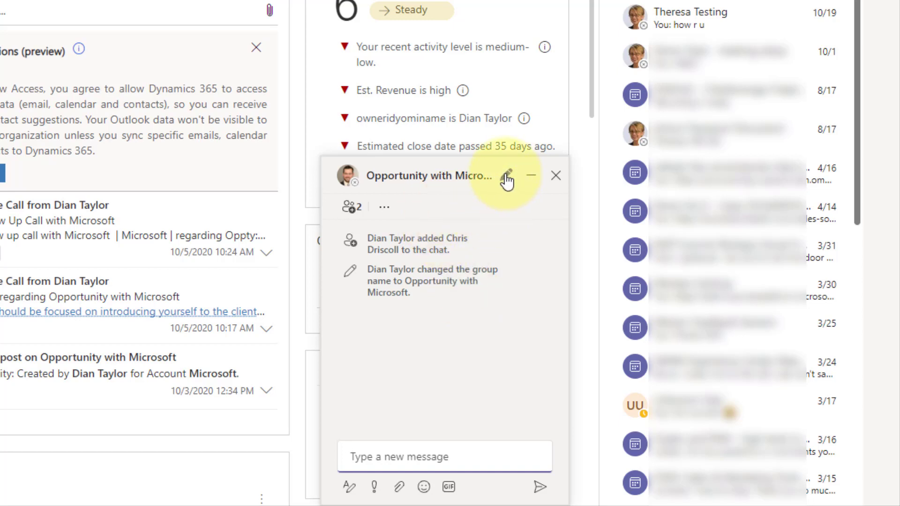
mouse_move(493, 182)
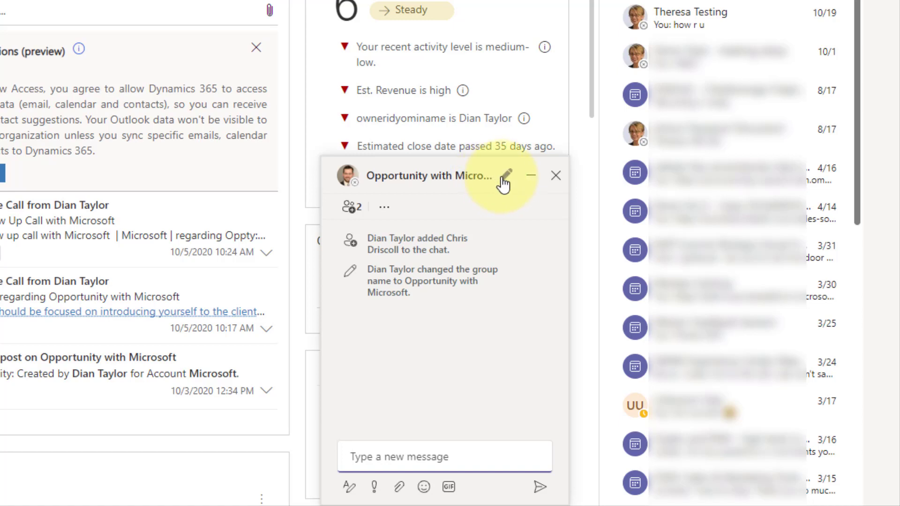
mouse_move(510, 175)
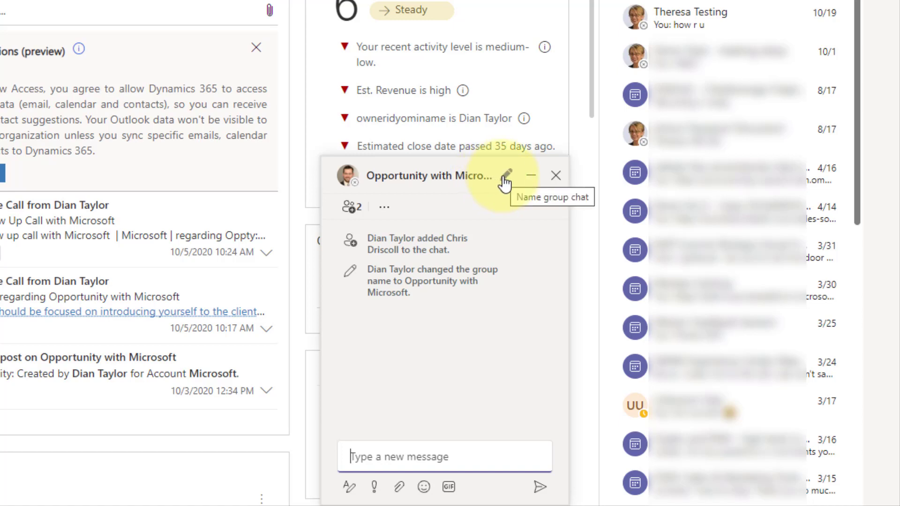
mouse_move(418, 191)
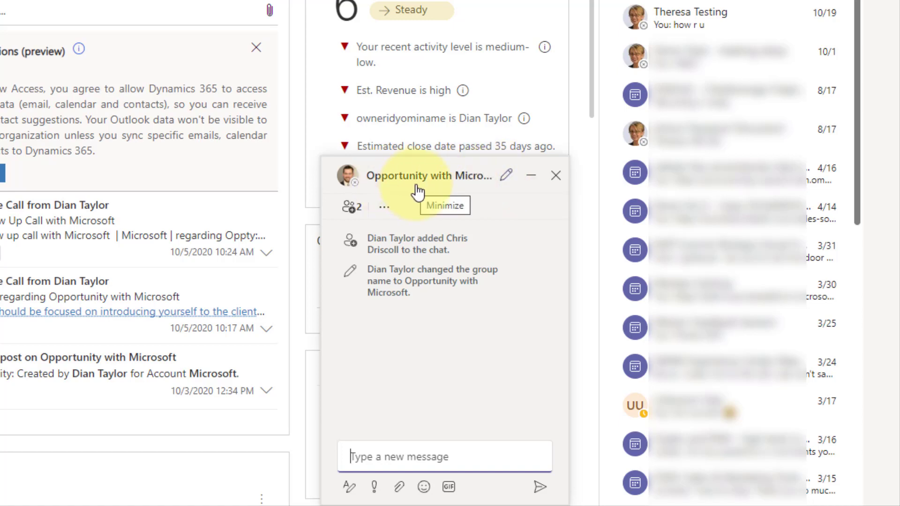
mouse_move(387, 185)
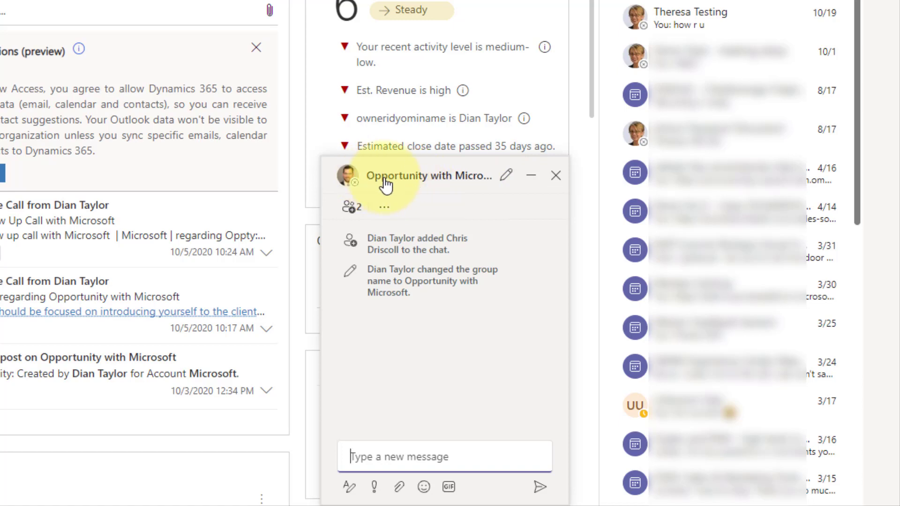
mouse_move(532, 176)
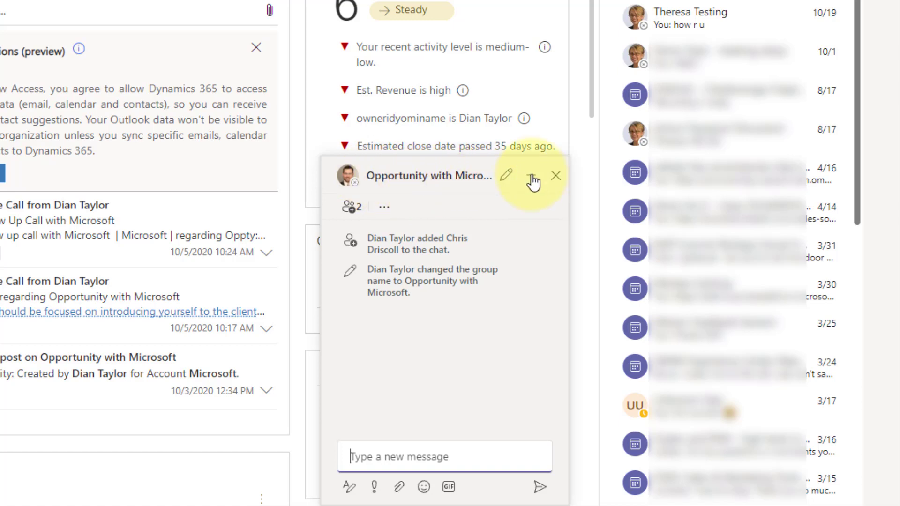
Review the chat's group name and participant list, then send 'hi chris'
click(506, 175)
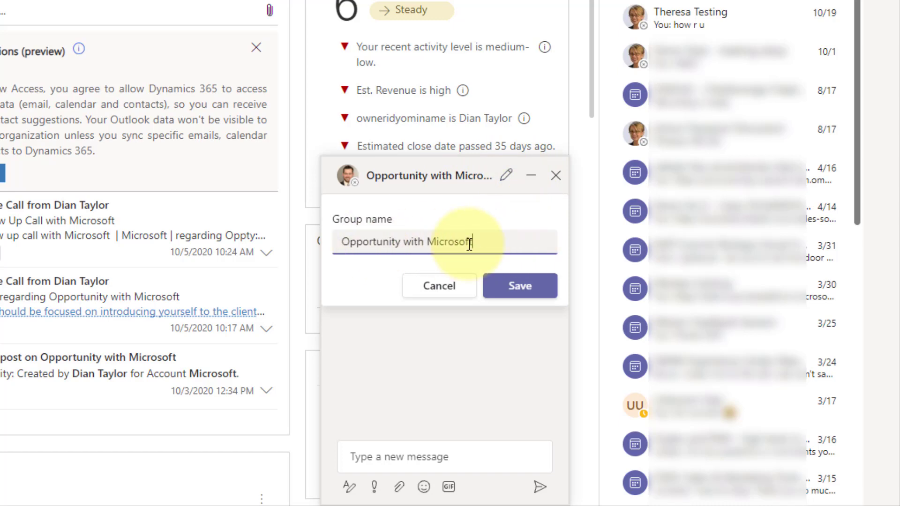
click(519, 286)
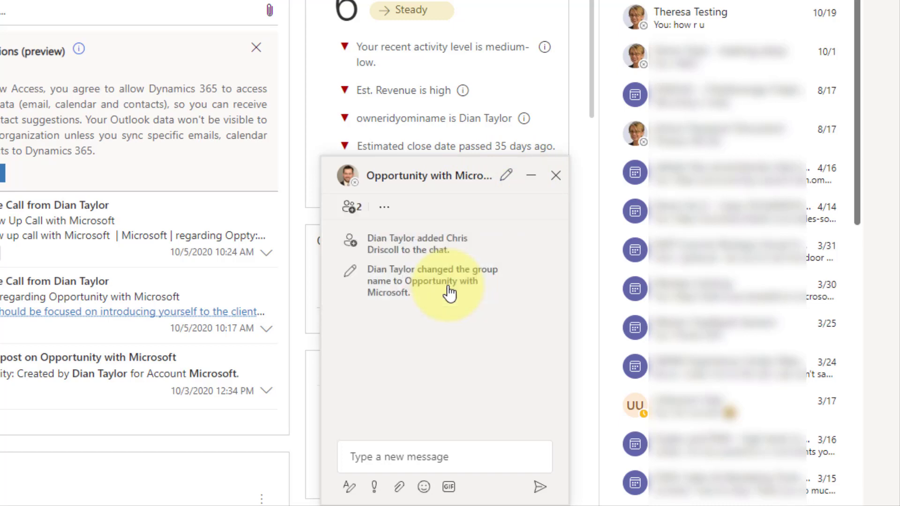
click(383, 207)
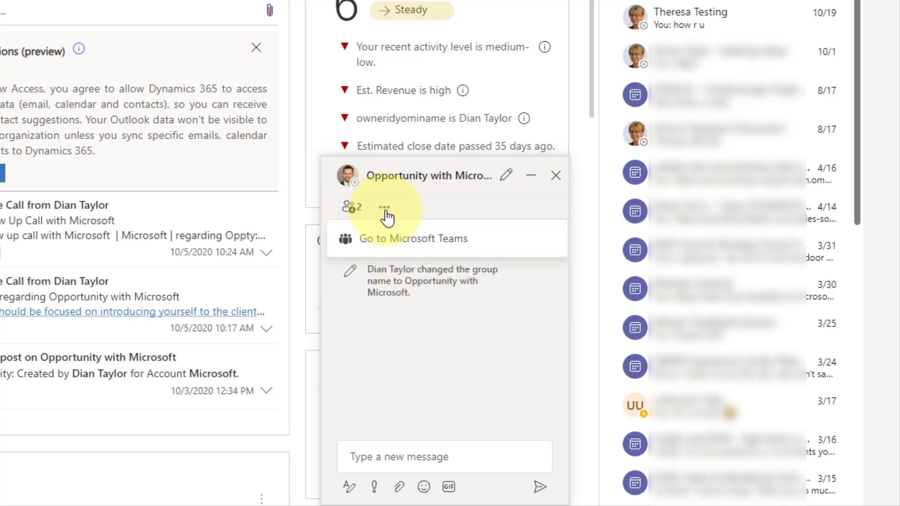
mouse_move(421, 246)
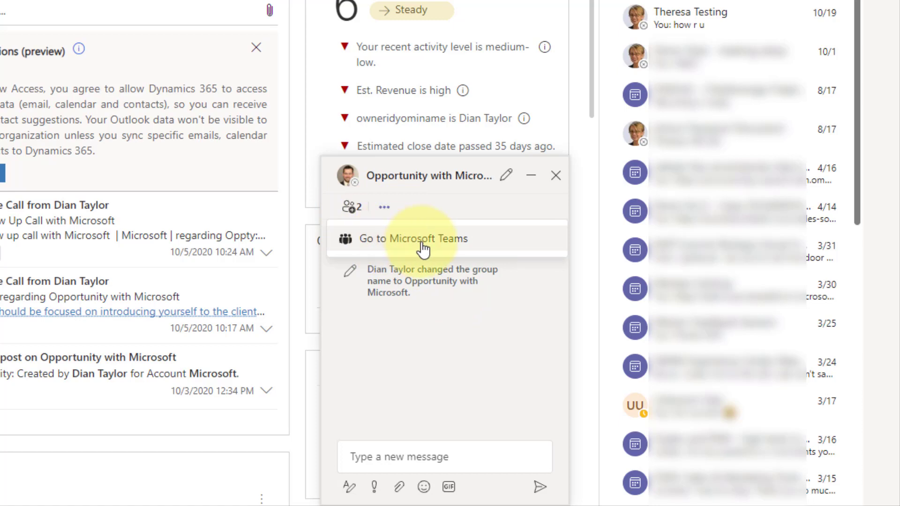
click(348, 206)
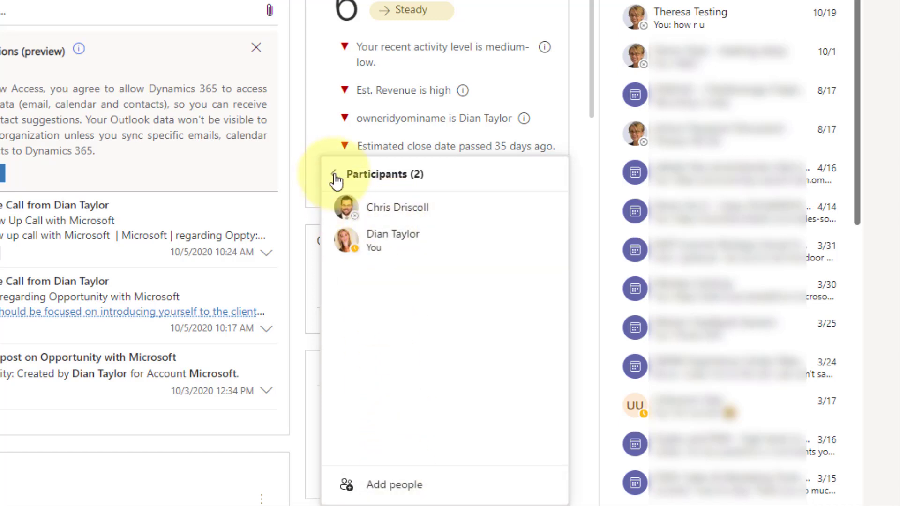
click(334, 174)
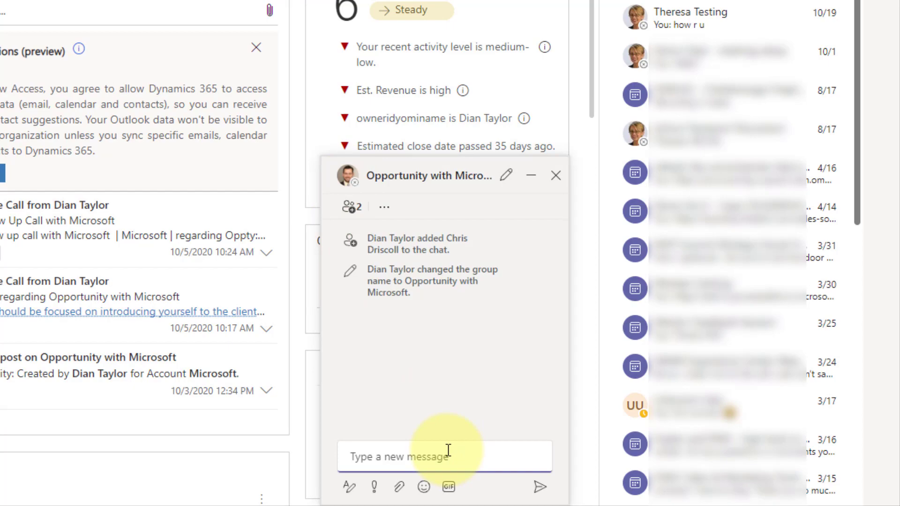
text(hi chris)
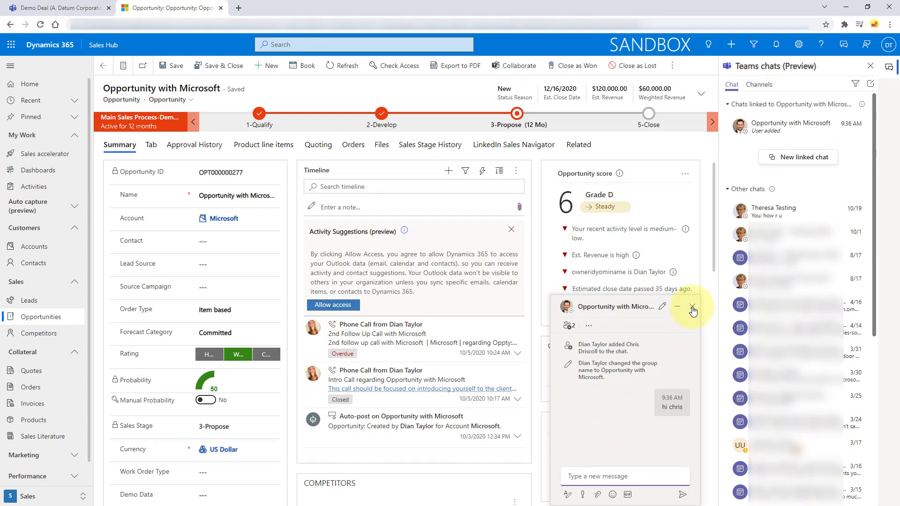
Close the chat window, reopen the linked and Theresa Testing chats, then put them away
click(692, 307)
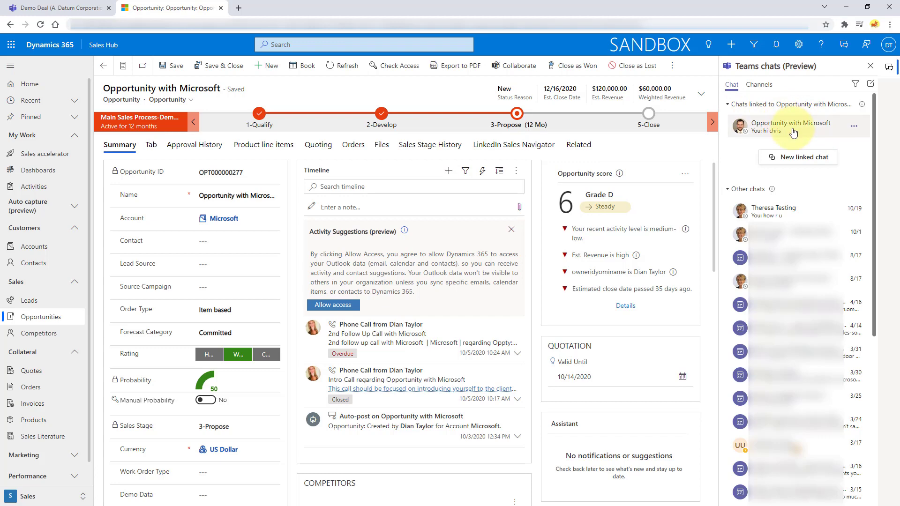
click(791, 126)
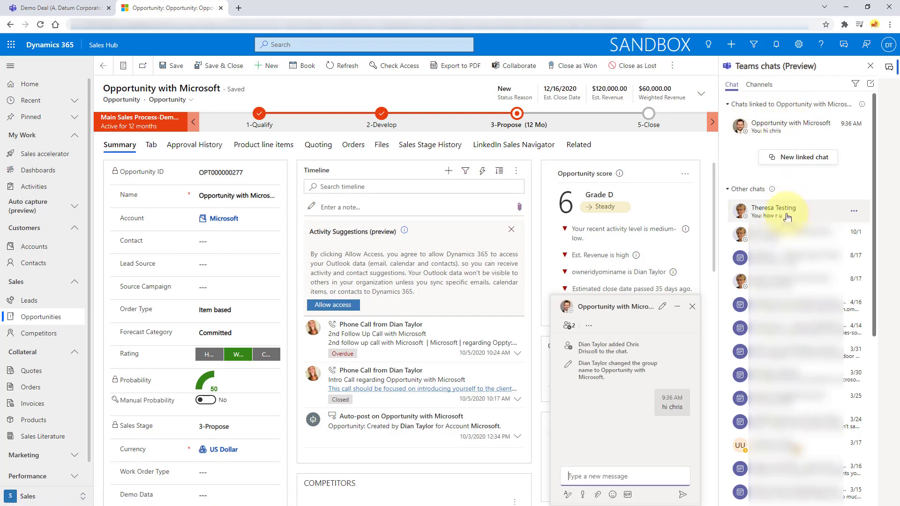
click(773, 211)
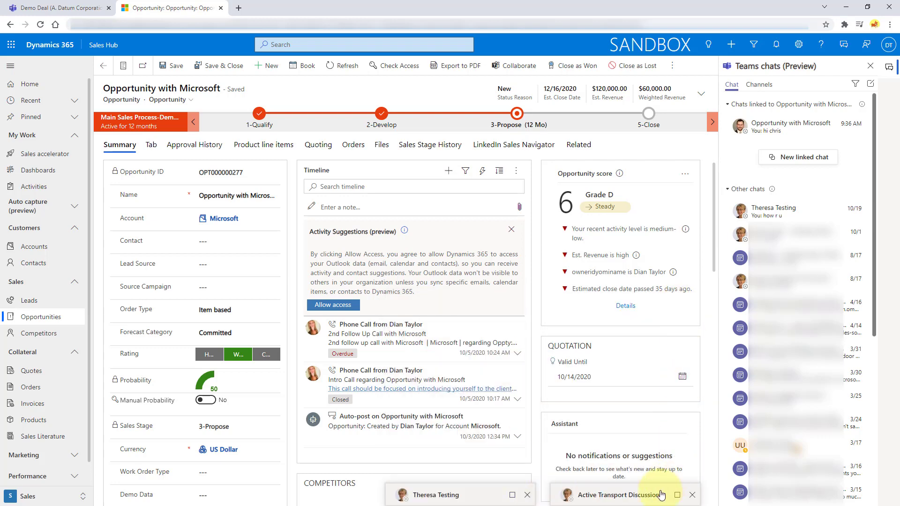
click(623, 494)
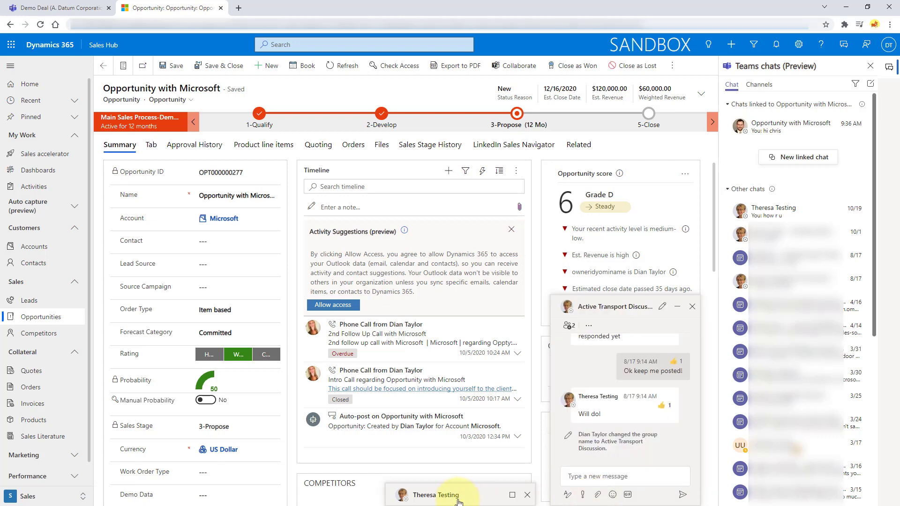
click(438, 495)
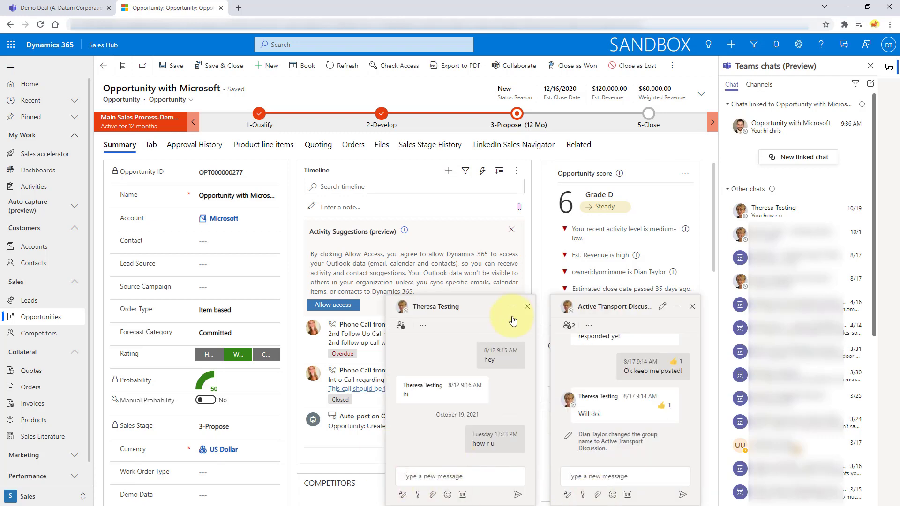
click(527, 306)
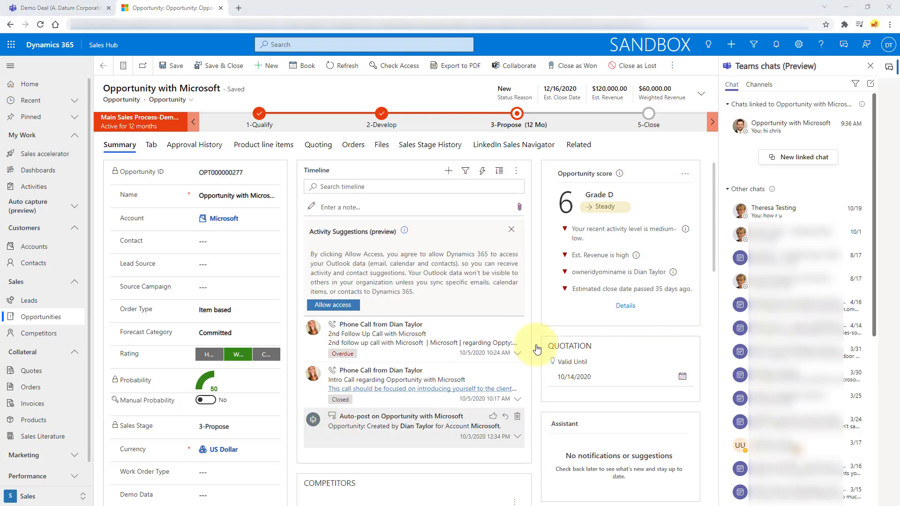
mouse_move(787, 281)
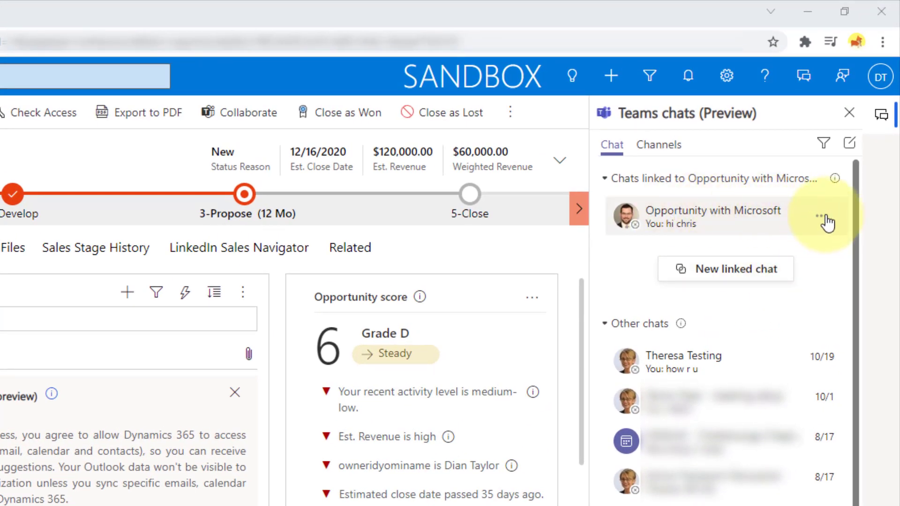
Filter the Teams chats list by the name 'oppor'
click(818, 216)
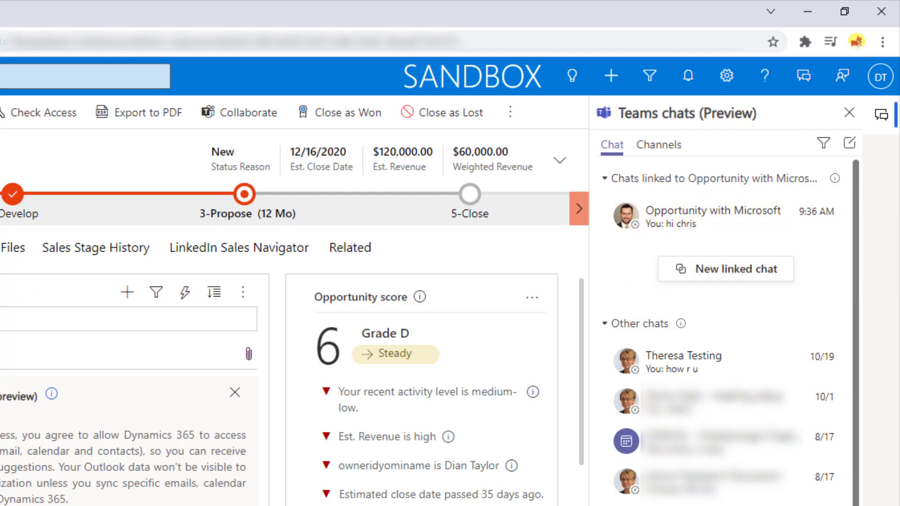
mouse_move(796, 172)
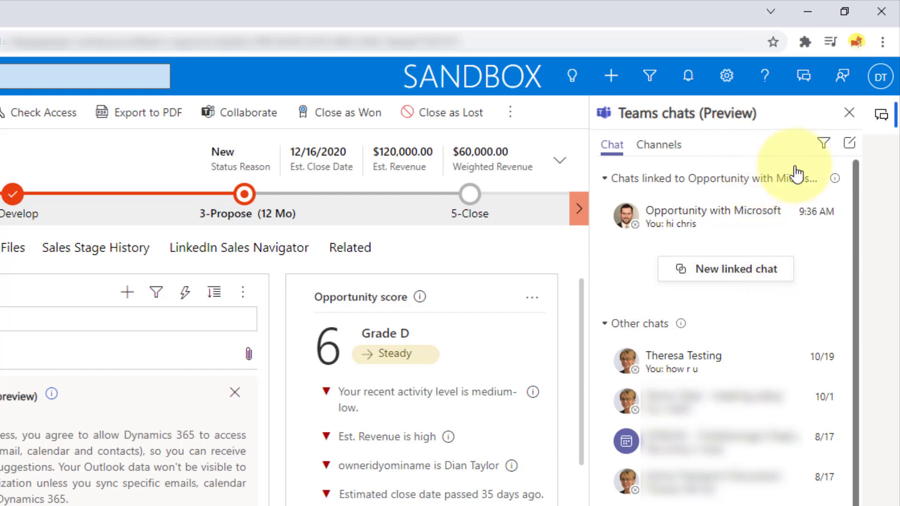
click(822, 143)
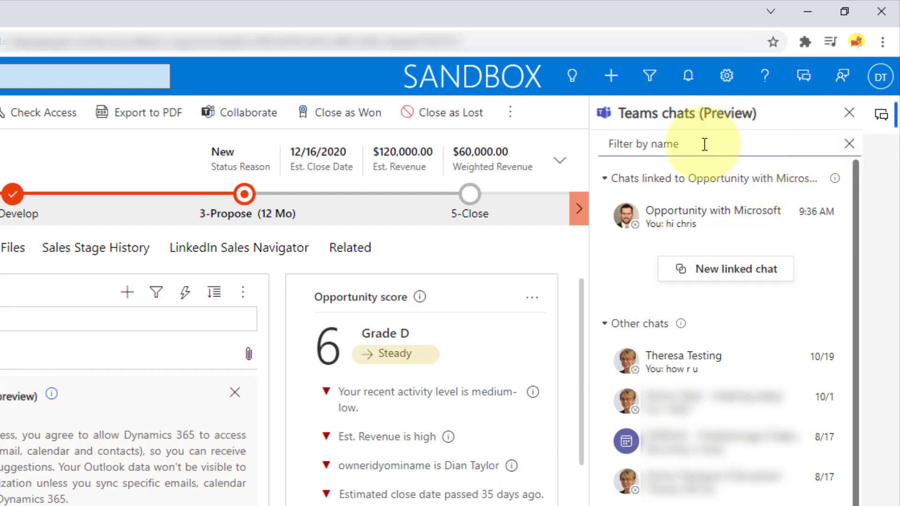
mouse_move(663, 147)
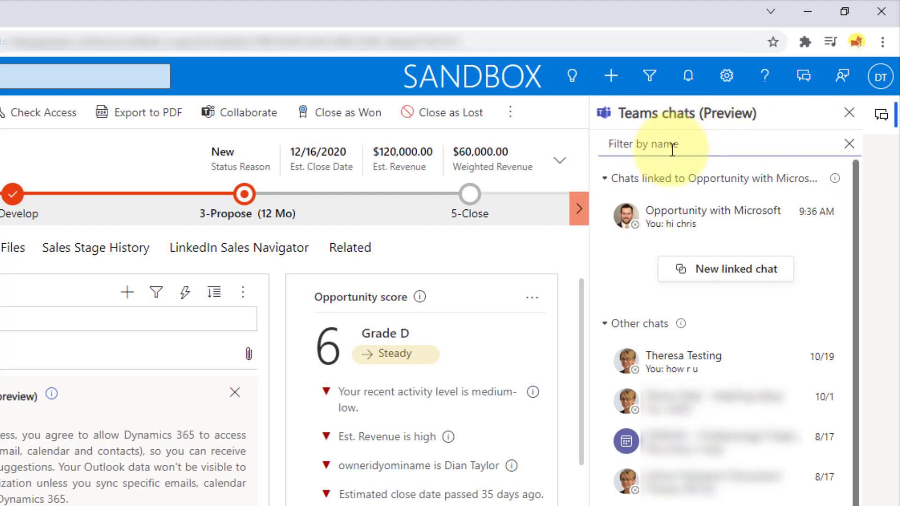
click(655, 144)
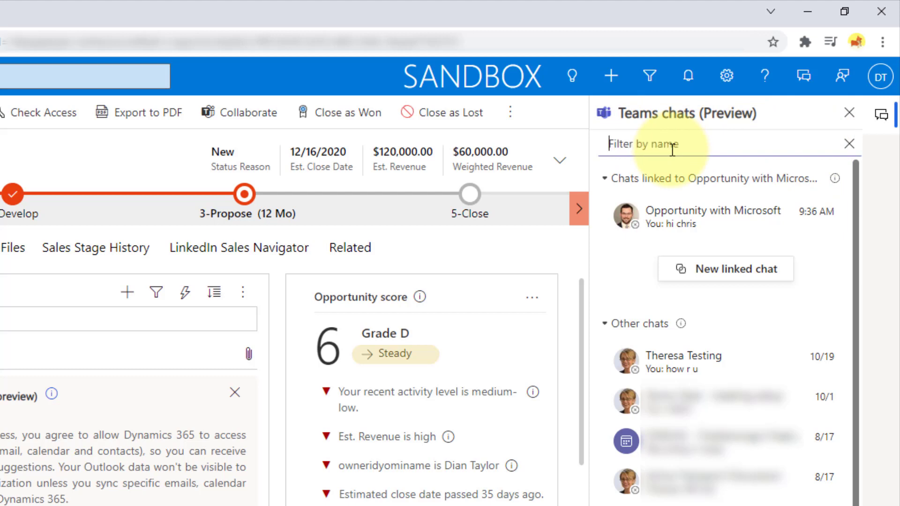
text(oppor)
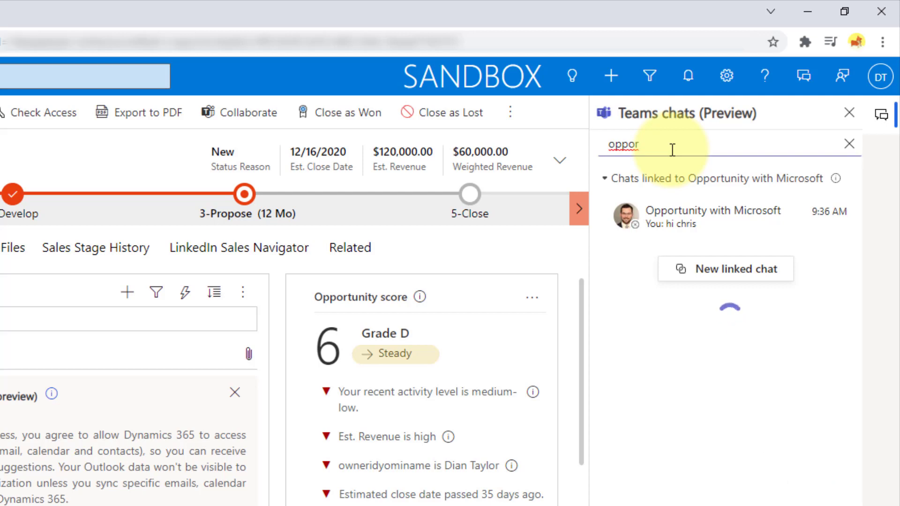
mouse_move(673, 152)
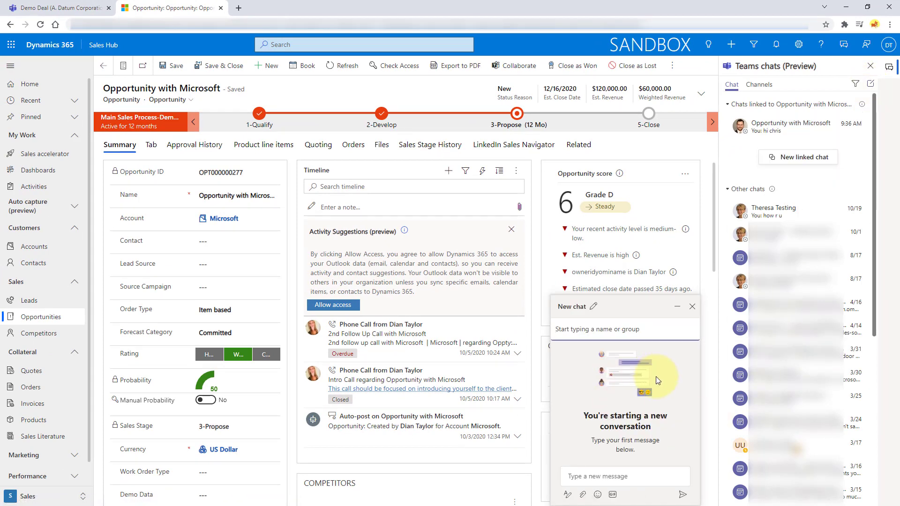
mouse_move(676, 400)
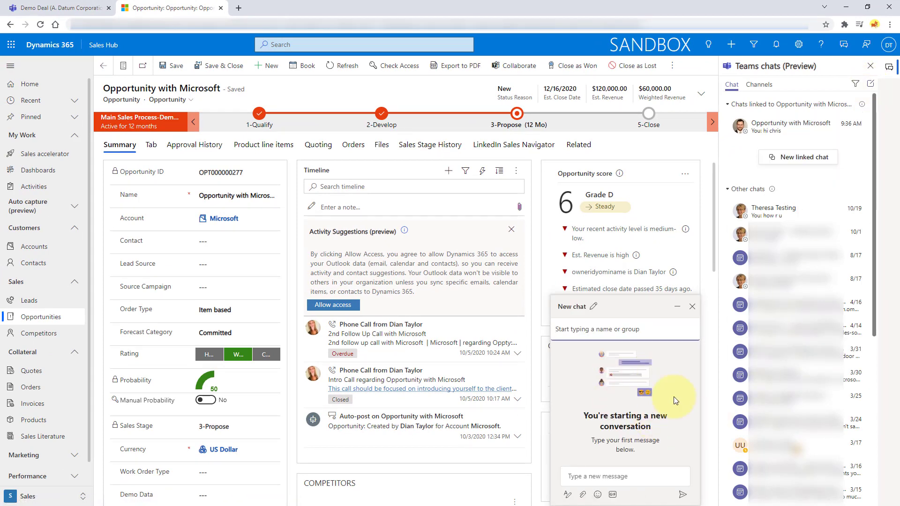
mouse_move(870, 83)
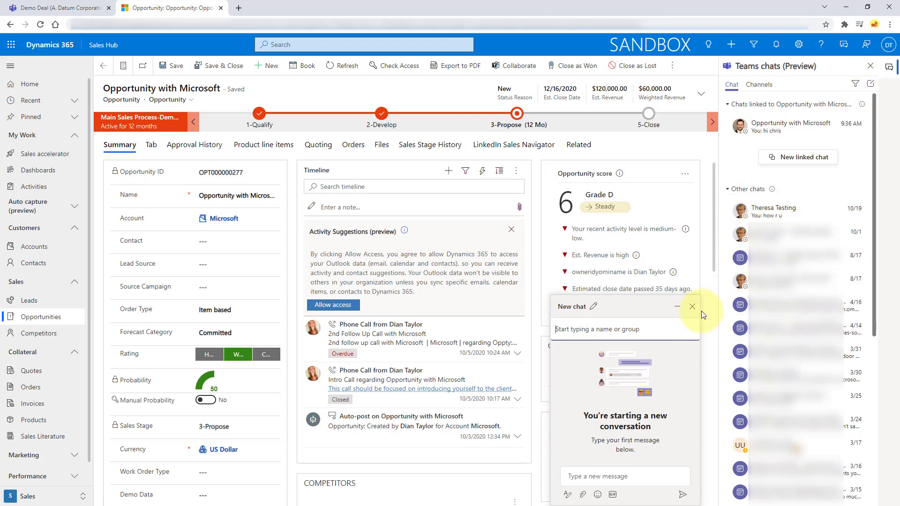
Close the blank New chat window in the Teams chats pane
click(692, 307)
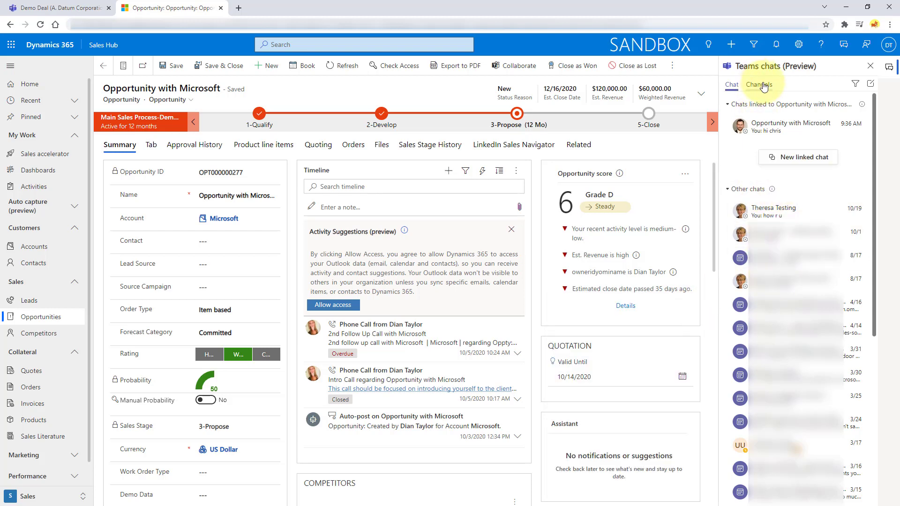
Switch the Teams pane to the Channels tab, which has no linked channels yet
click(759, 84)
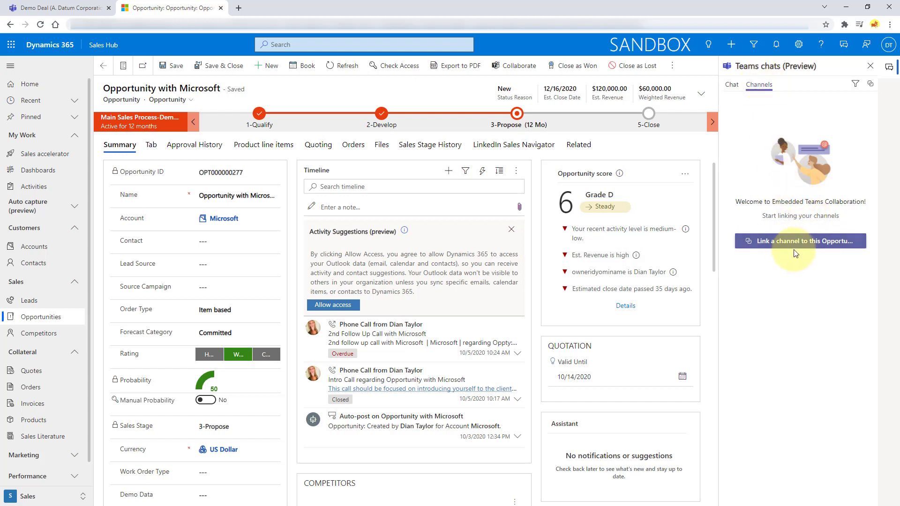
mouse_move(791, 249)
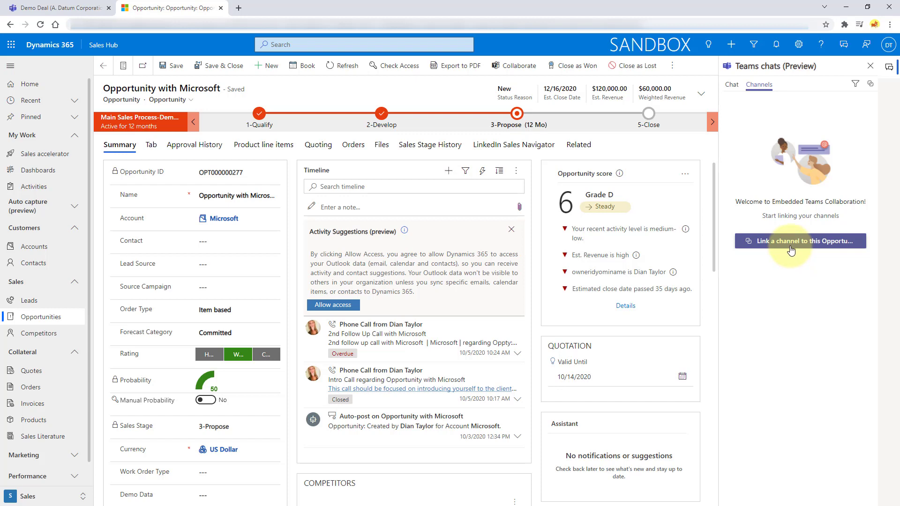
mouse_move(789, 247)
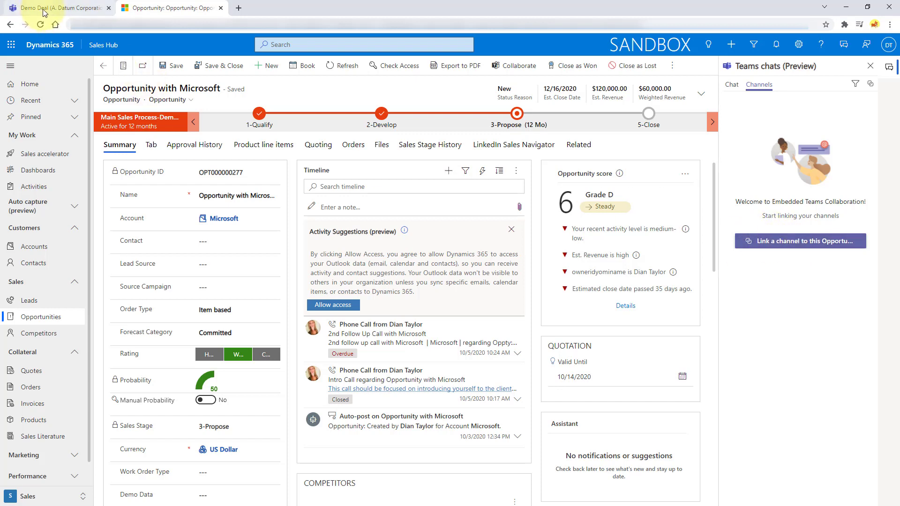
Open the Active Transport team's General channel in the Teams web app
click(56, 8)
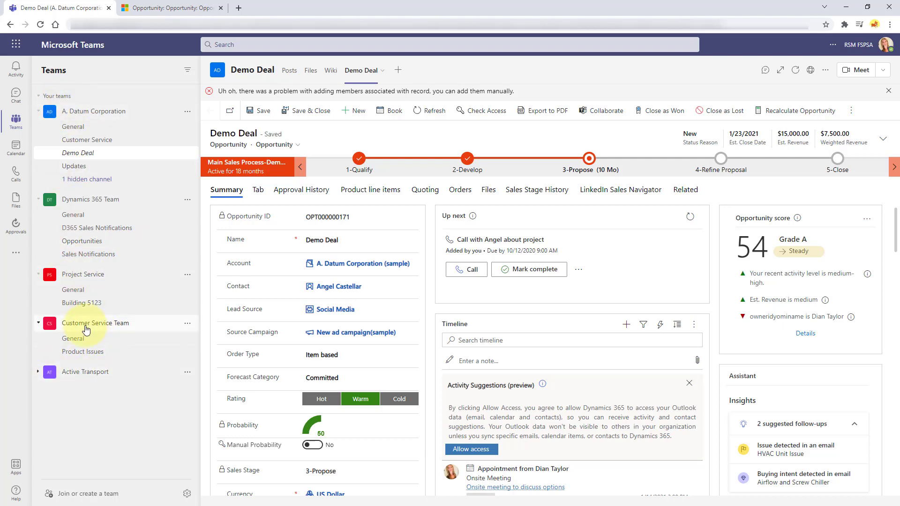
mouse_move(49, 498)
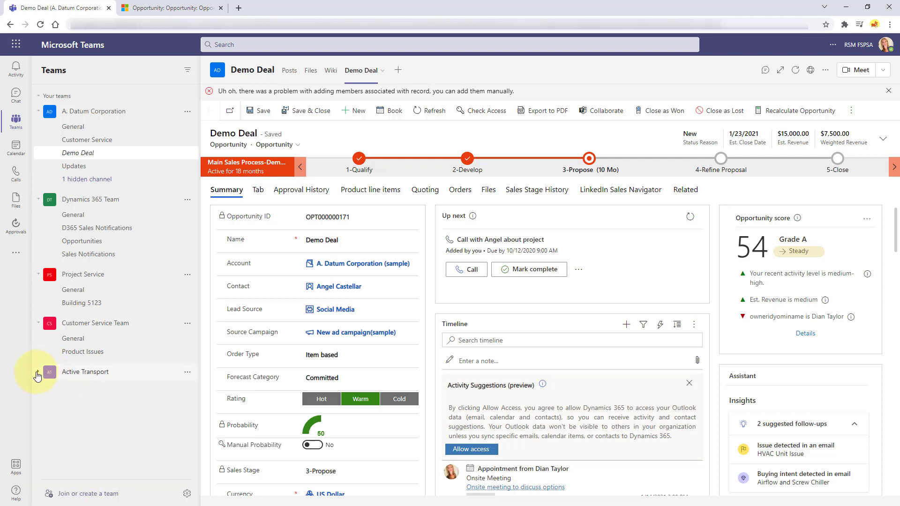
click(38, 375)
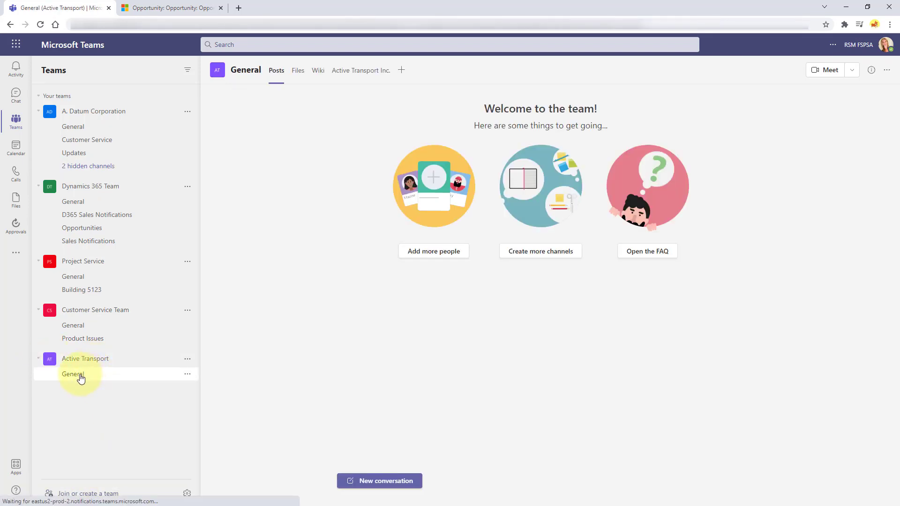
click(401, 69)
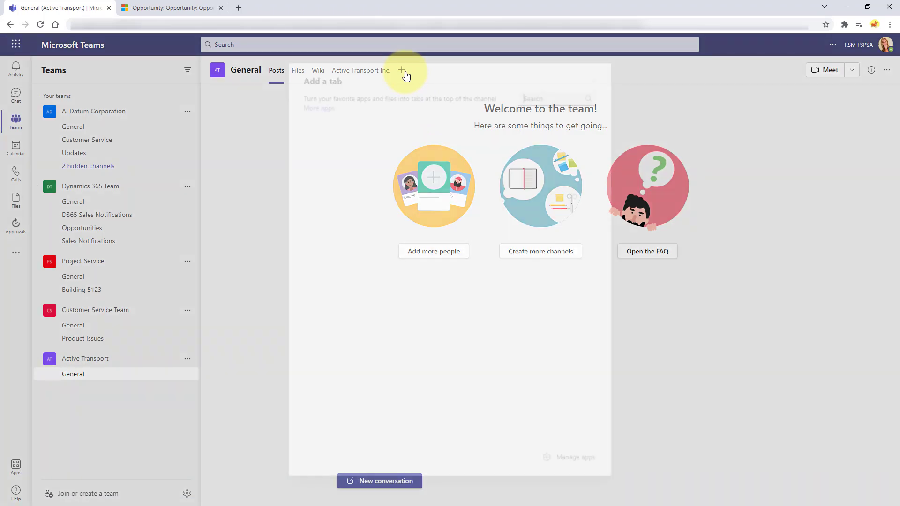
Add a Dynamics 365 tab for Opportunity with Microsoft, without posting about it
click(400, 70)
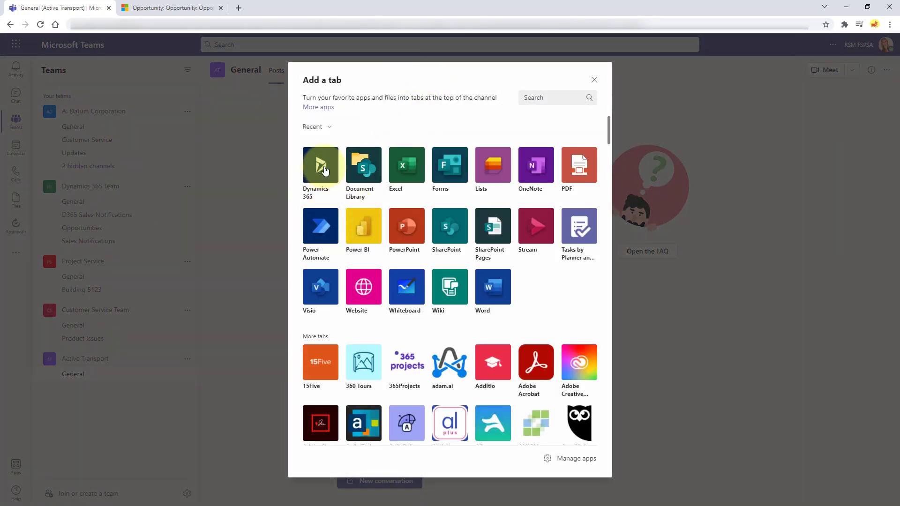
click(320, 165)
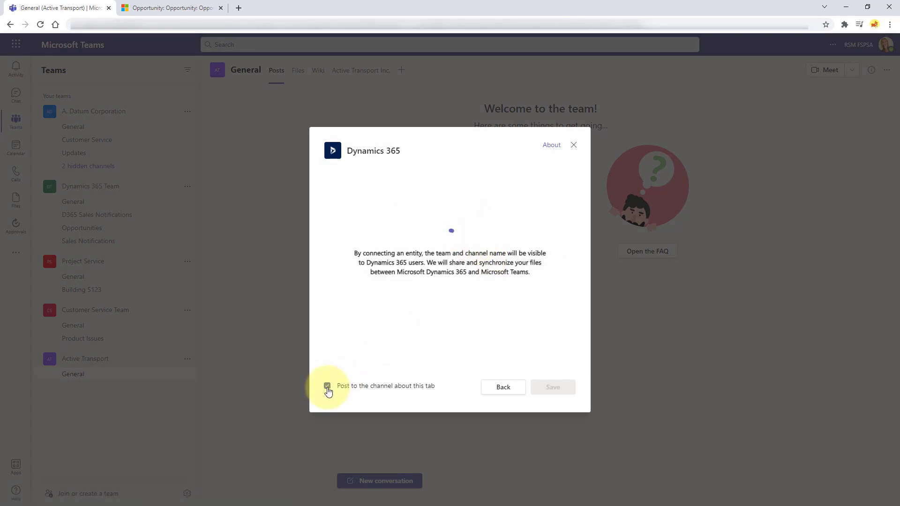
click(327, 386)
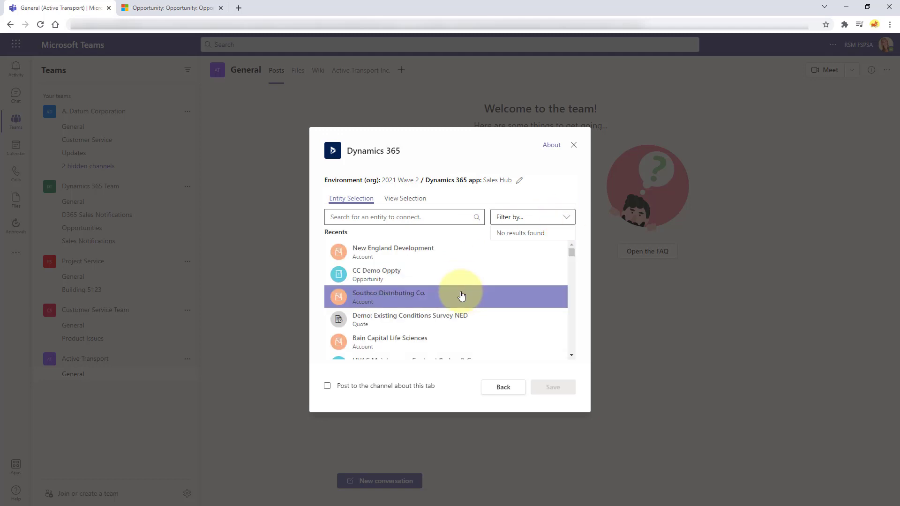
scroll(down, 3)
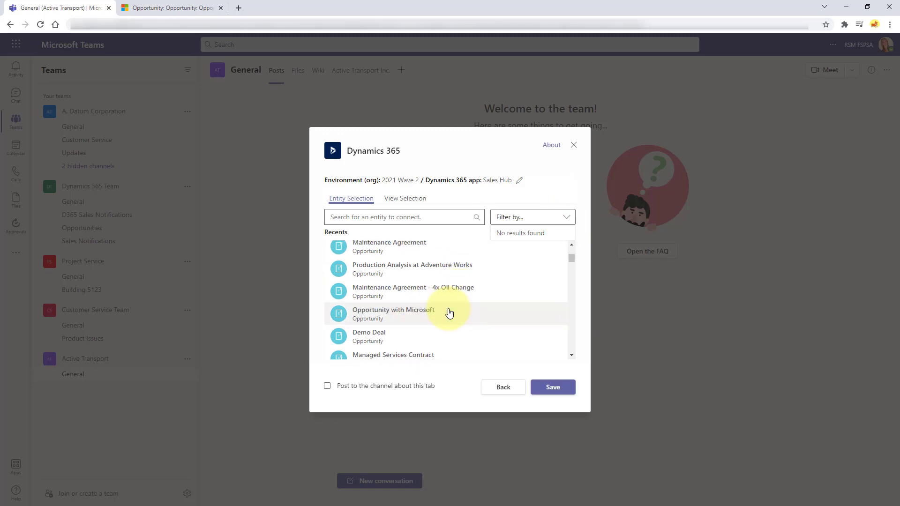
click(405, 313)
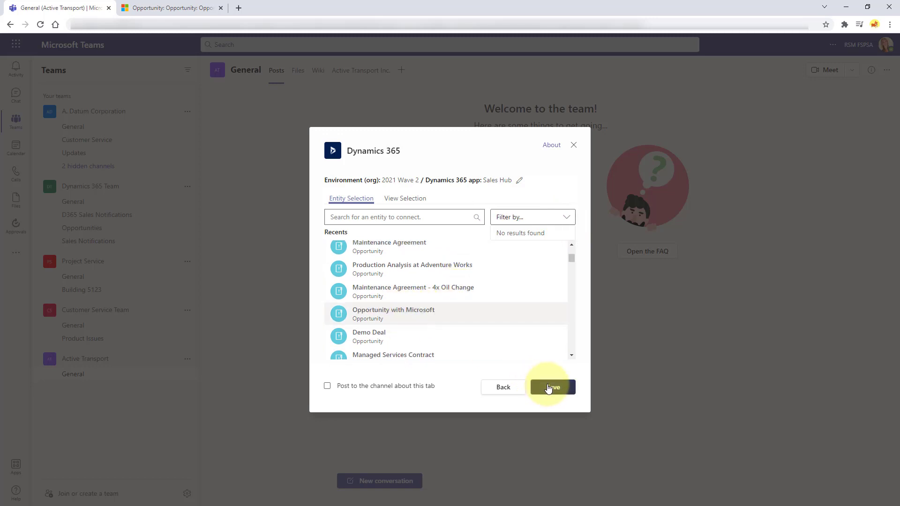
click(550, 387)
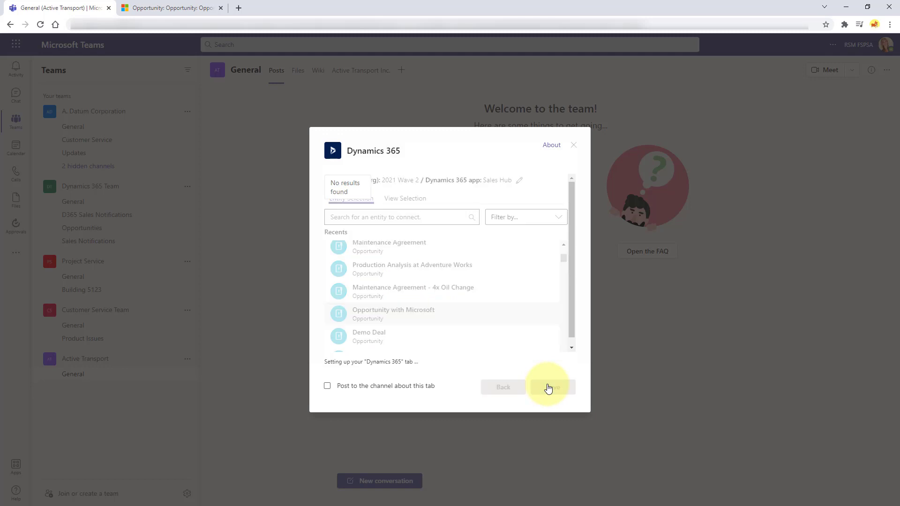
click(548, 387)
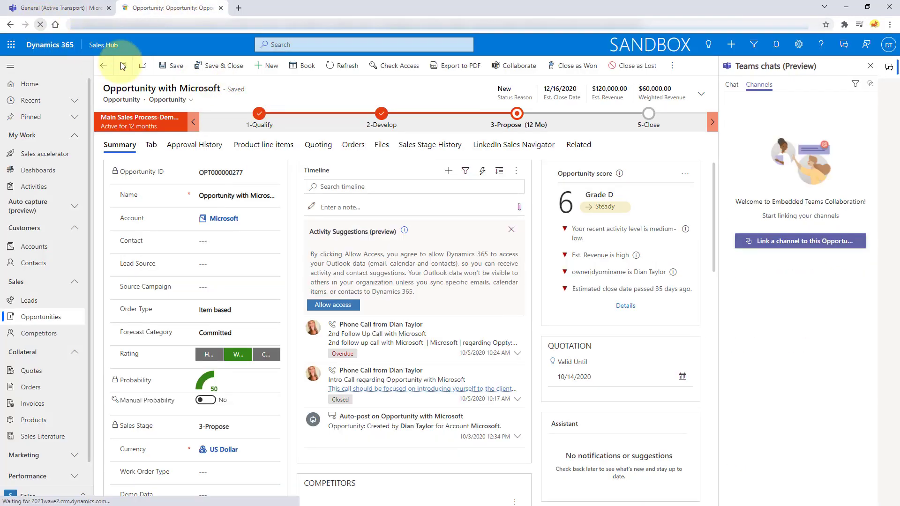
Reload the opportunity and check that Active Transport General is listed under Channels
click(103, 65)
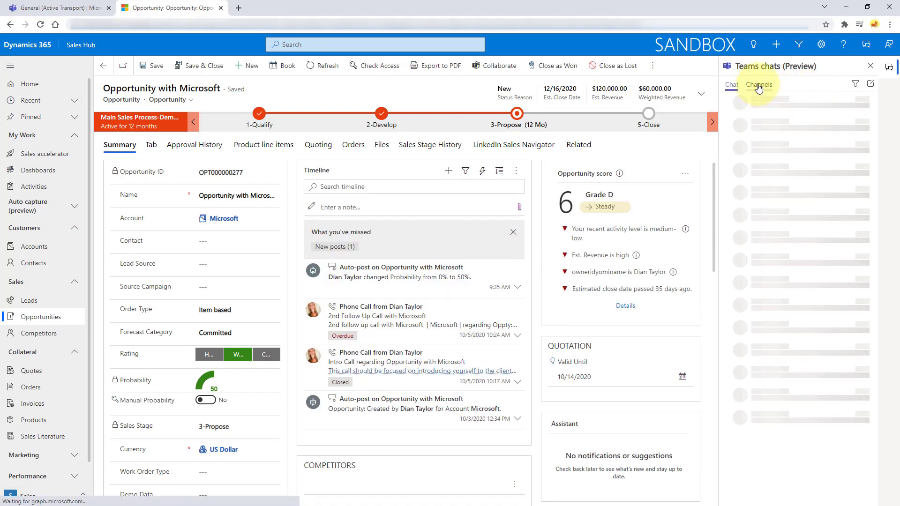
click(758, 85)
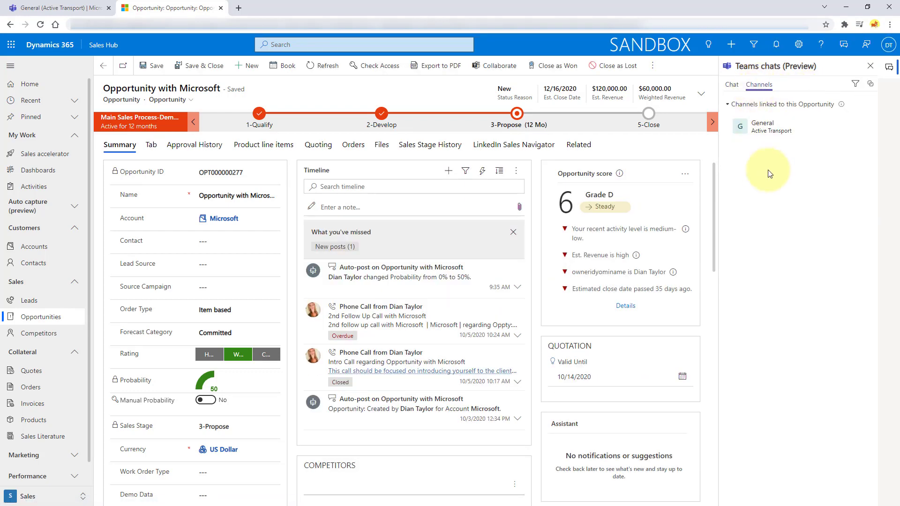
mouse_move(805, 160)
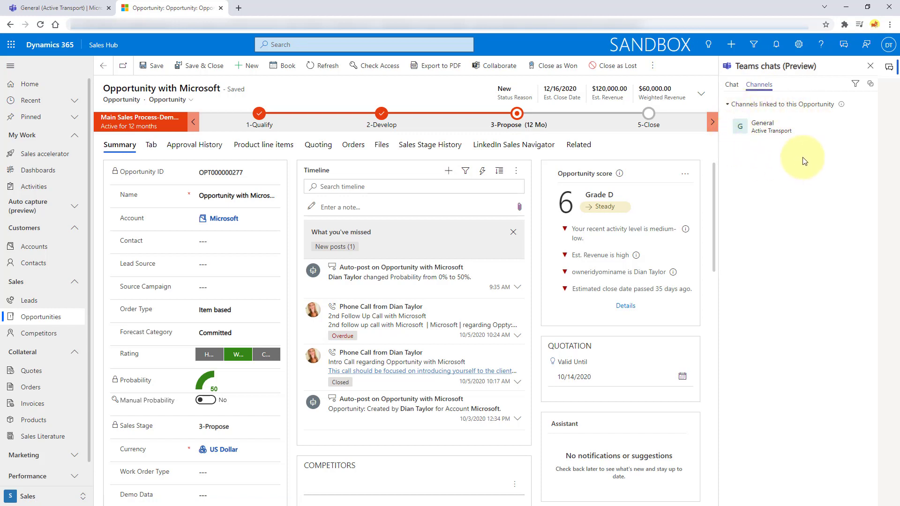
mouse_move(813, 128)
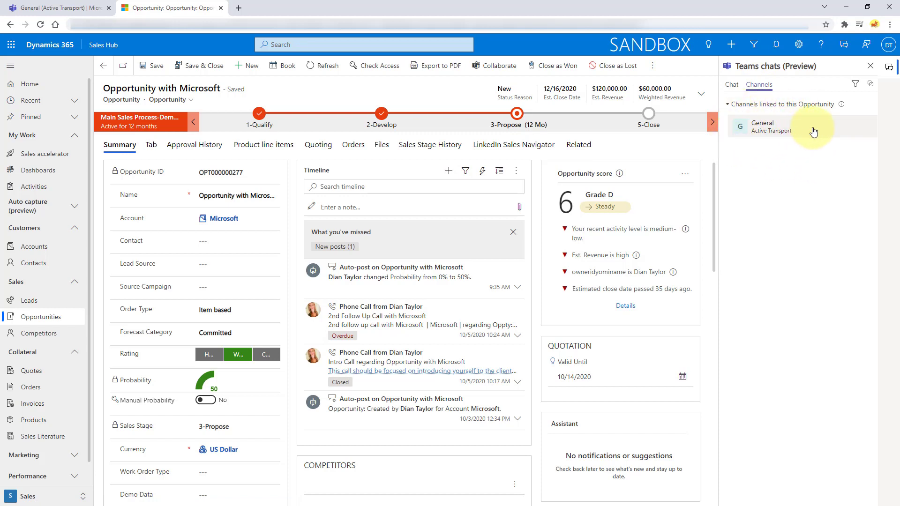
mouse_move(822, 128)
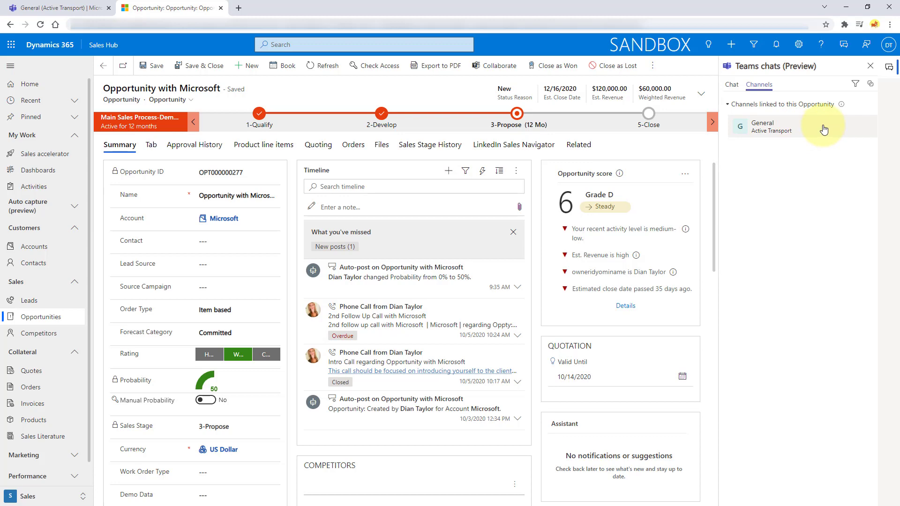
click(781, 125)
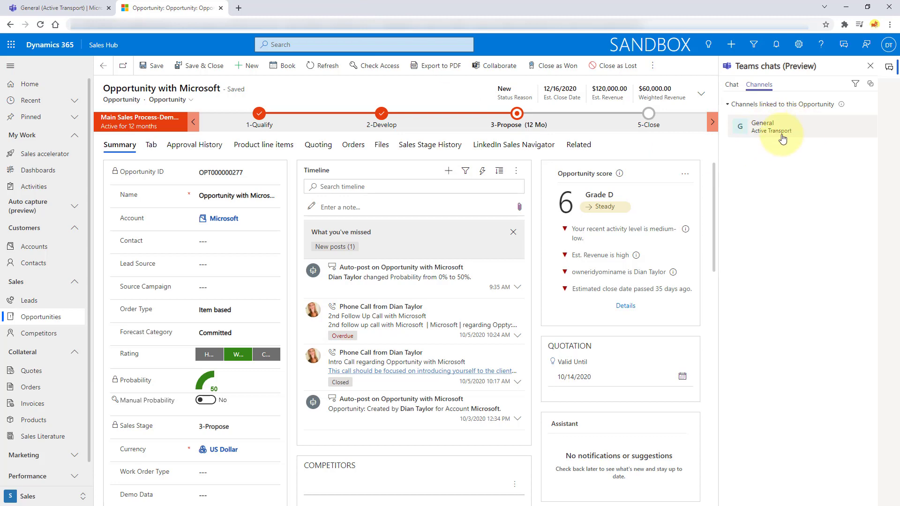
click(770, 127)
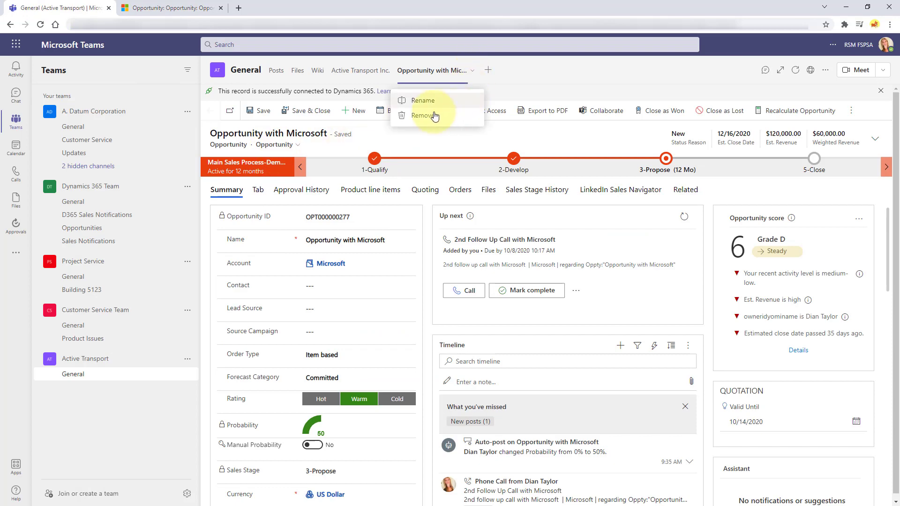
Remove the Opportunity with Microsoft tab from the General channel and confirm
click(422, 115)
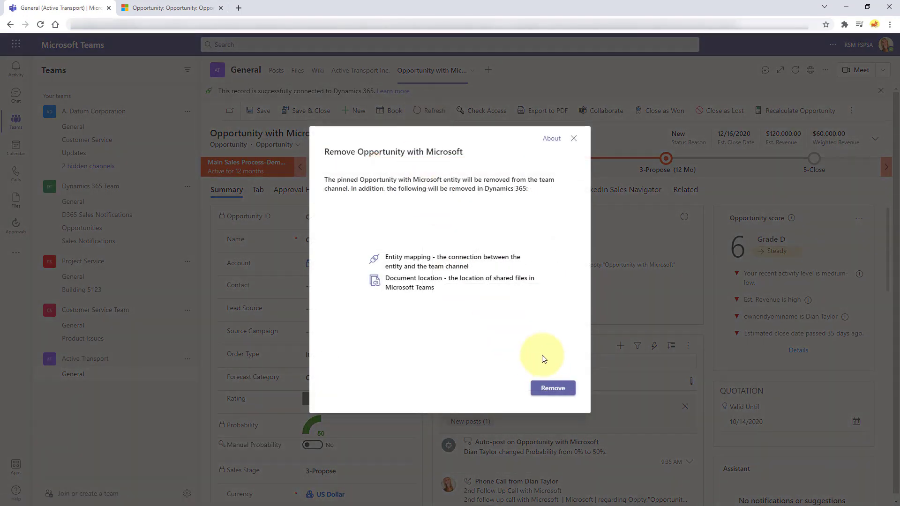
mouse_move(483, 254)
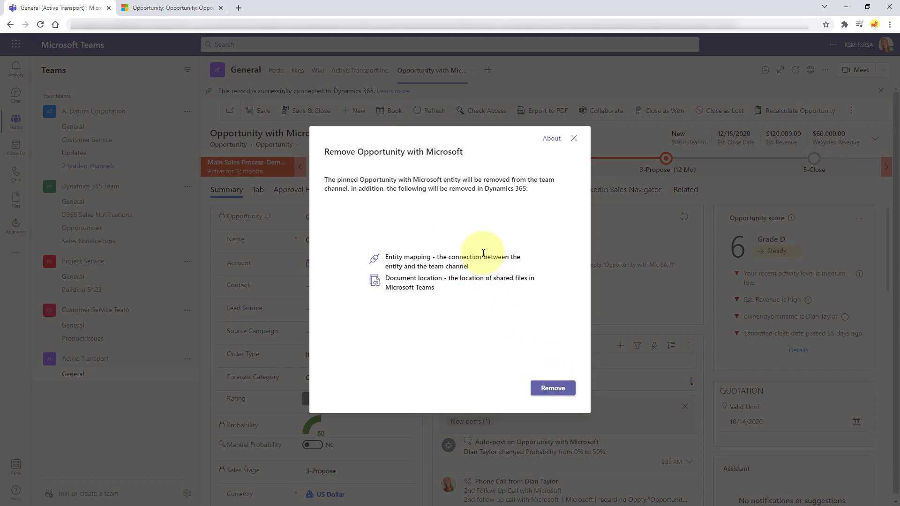
click(552, 388)
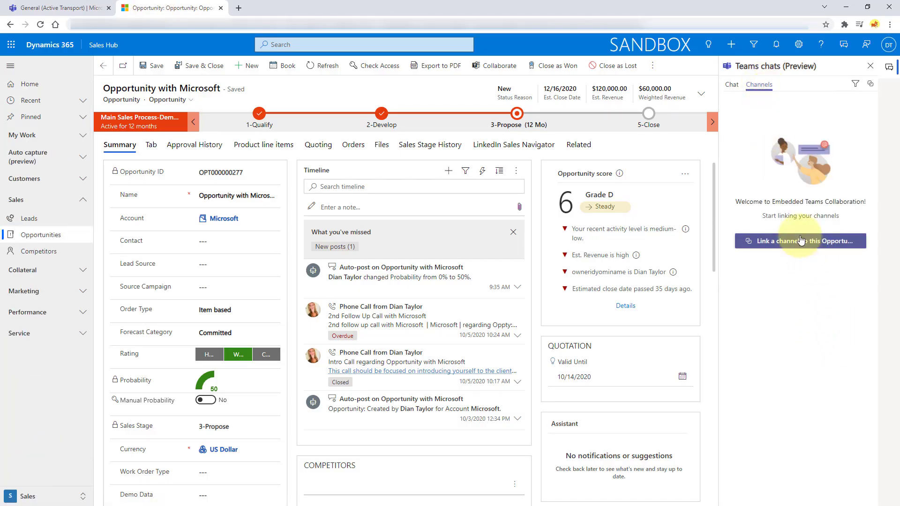
Link the Active Transport General channel through the Collaborate wizard
click(800, 241)
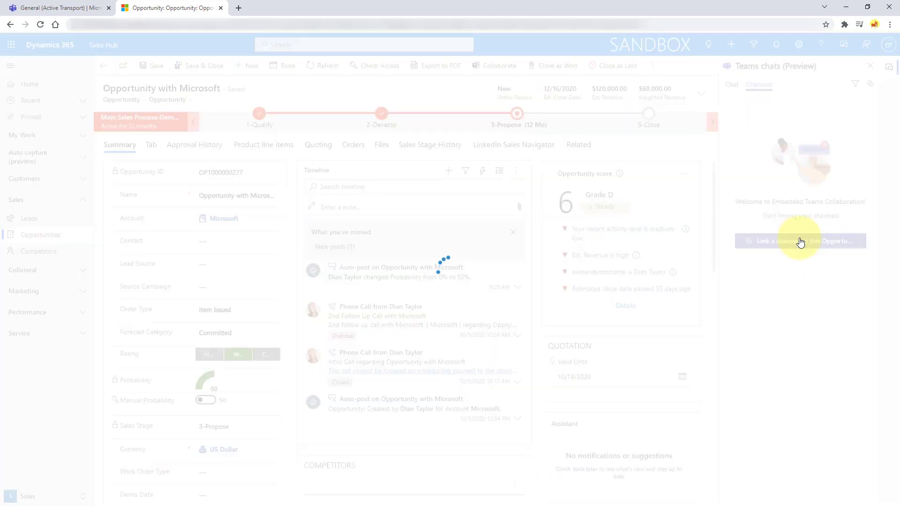
click(800, 241)
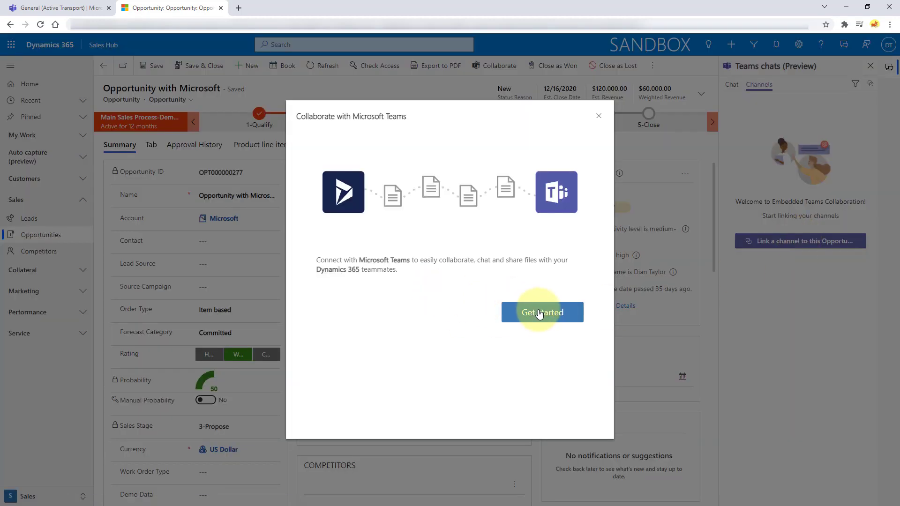
click(542, 312)
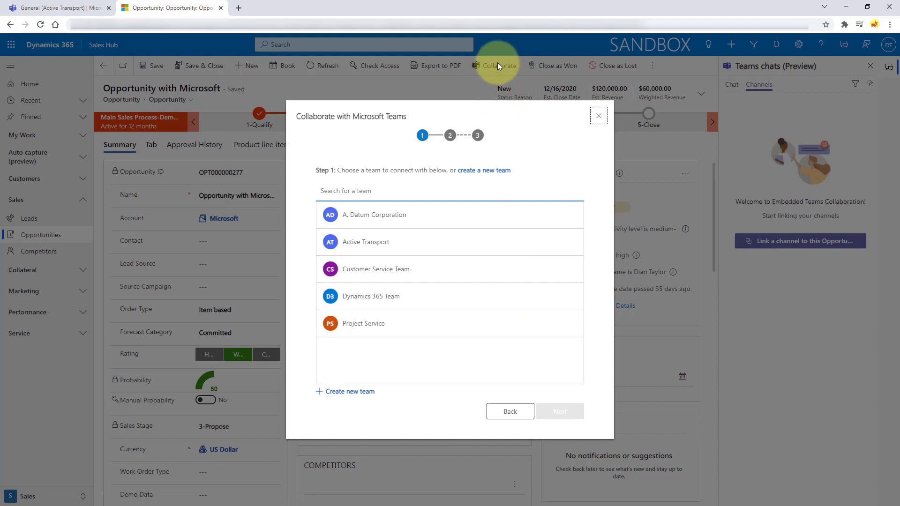
mouse_move(384, 243)
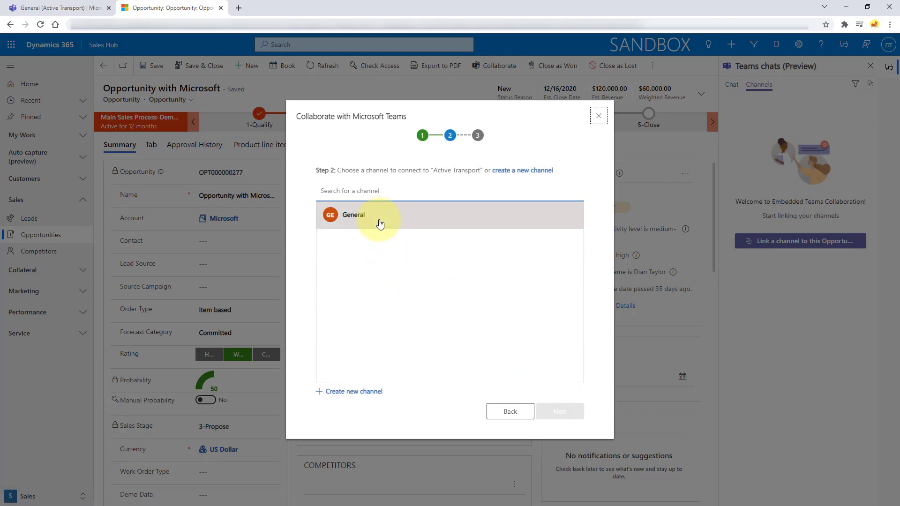
click(379, 215)
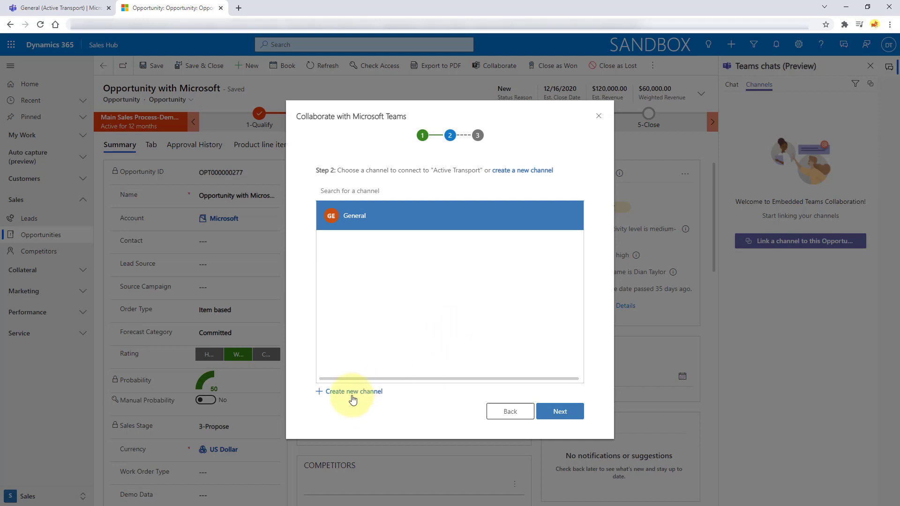
mouse_move(352, 398)
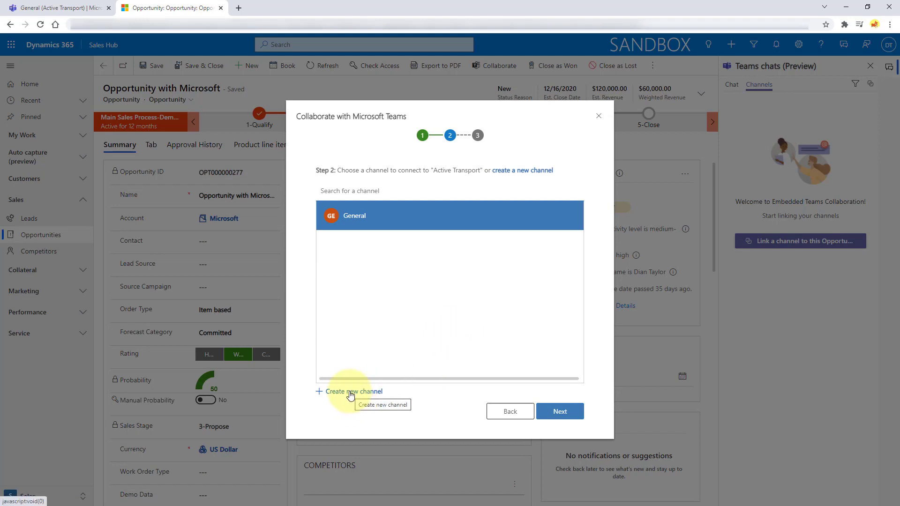
mouse_move(553, 411)
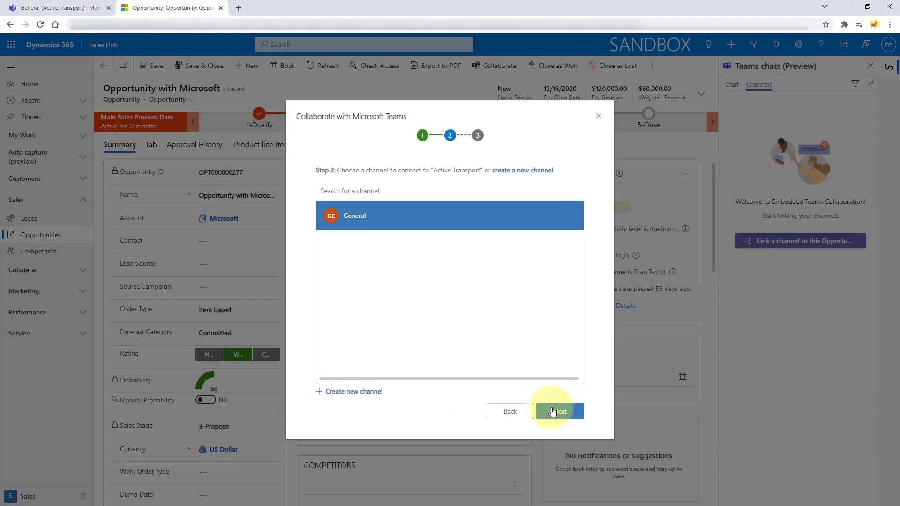
click(560, 411)
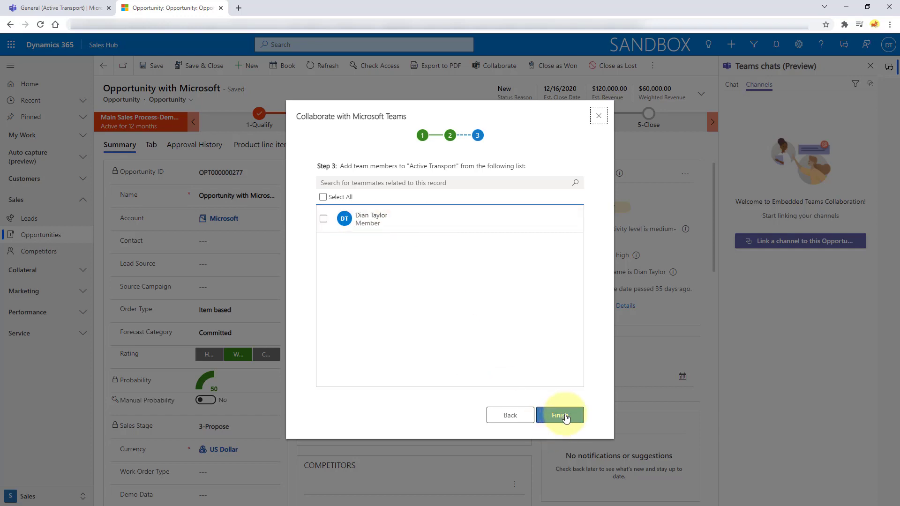
click(560, 414)
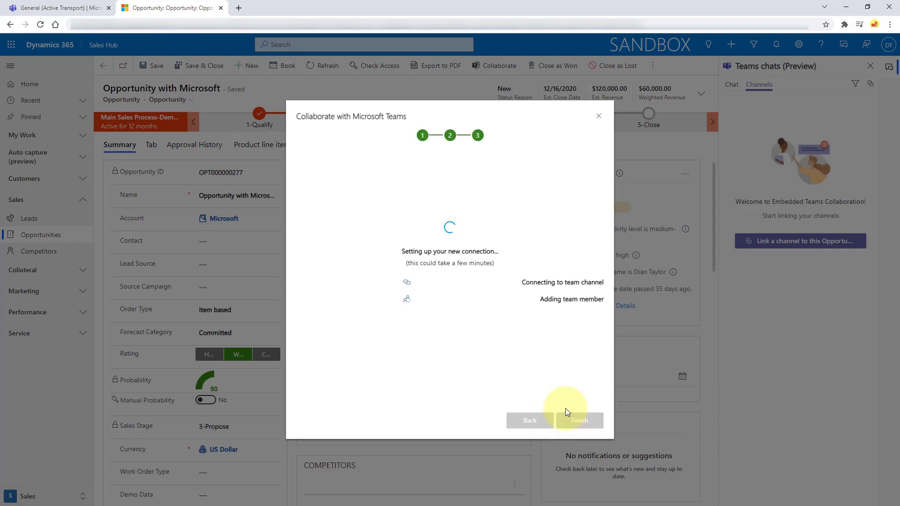
click(580, 420)
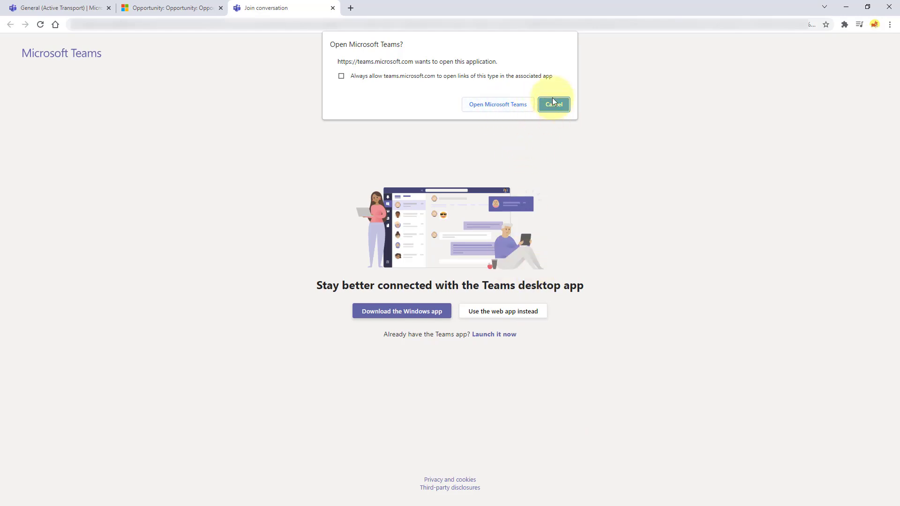
Open Active Transport General's Opportunity with Microsoft tab in the Teams web app, then return to Dynamics 365
click(503, 311)
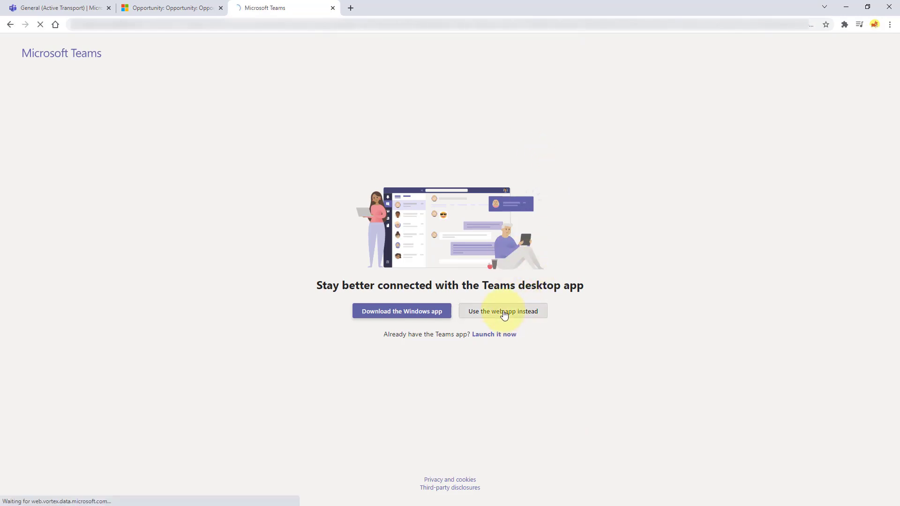
click(503, 311)
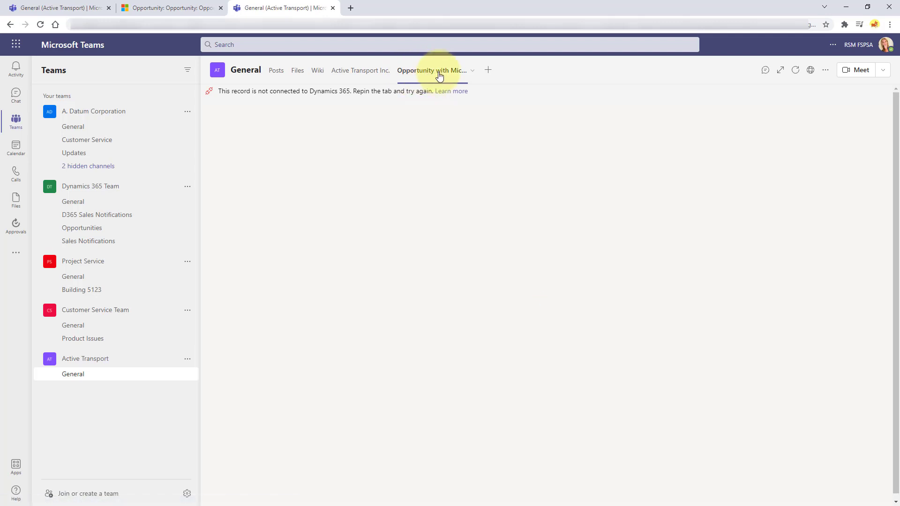
click(432, 70)
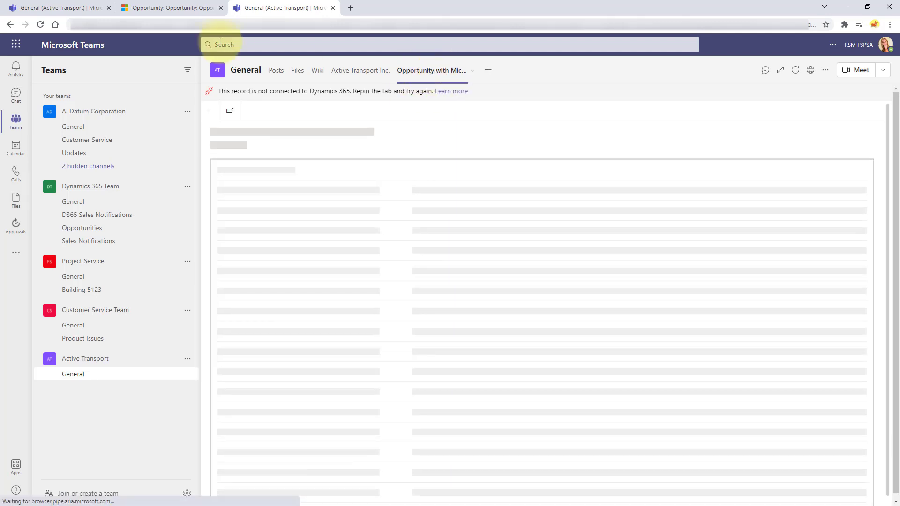
click(168, 8)
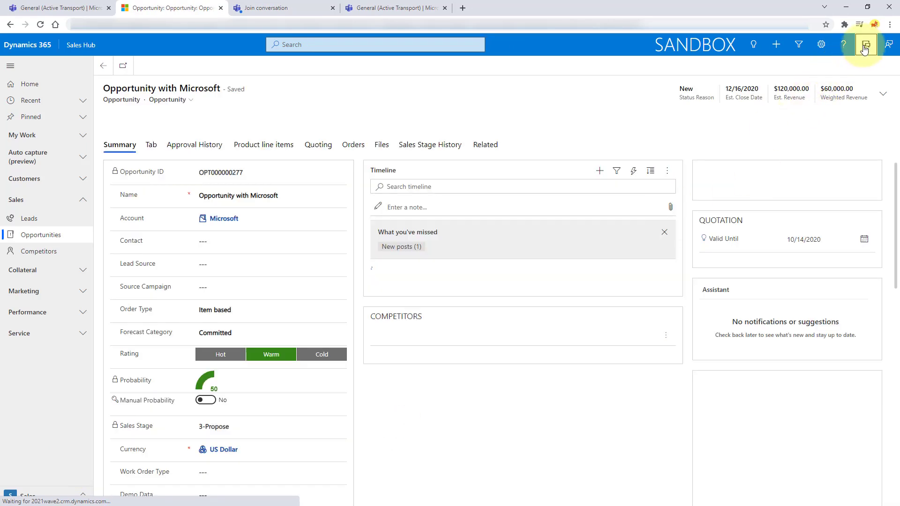
Show the Channels view in the Teams side pane to see Active Transport General linked
click(864, 45)
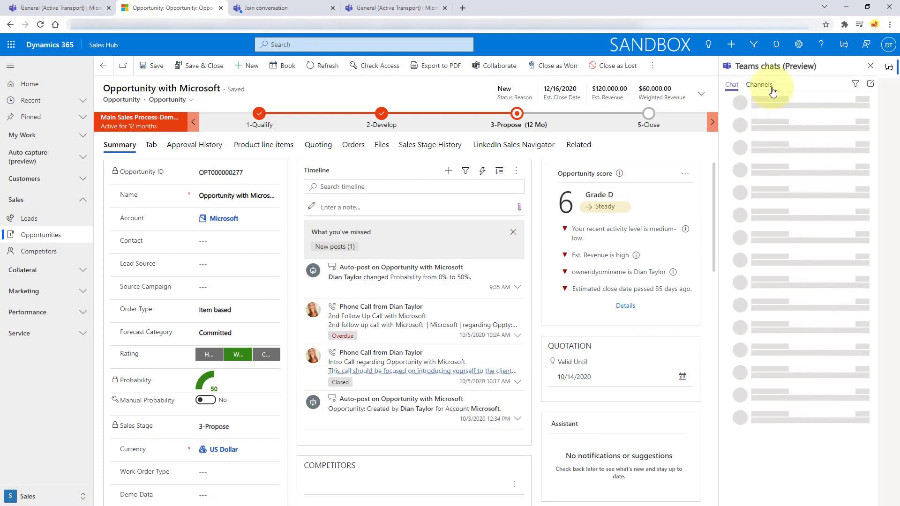
click(758, 84)
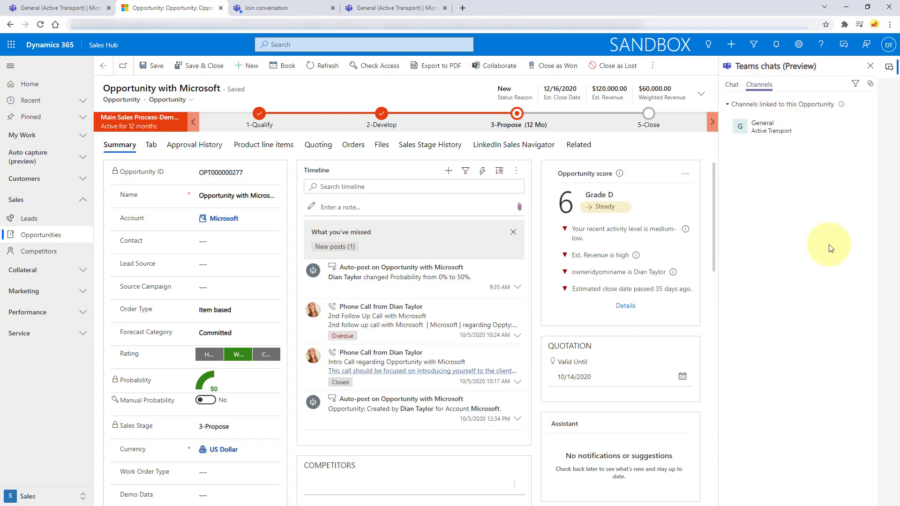